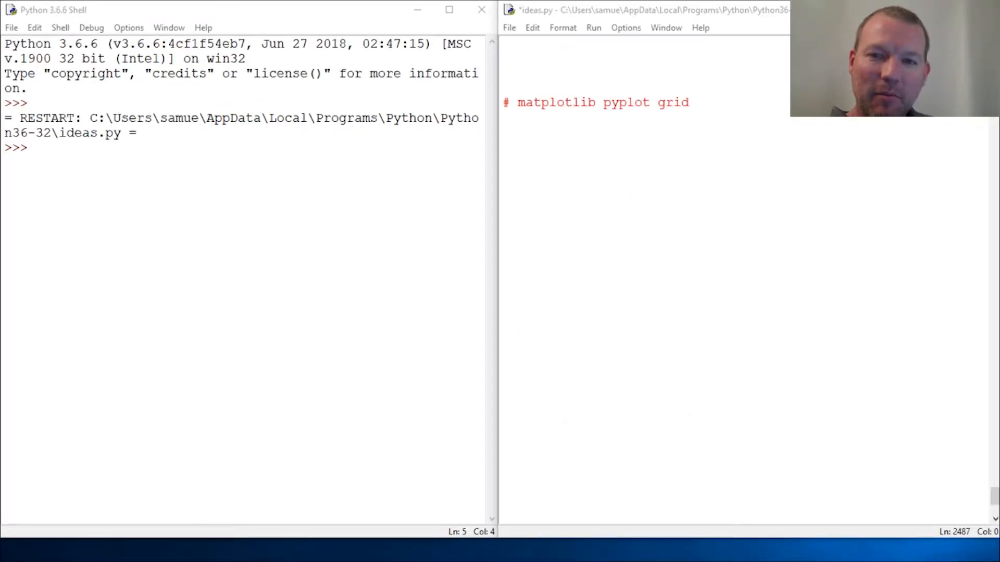
Add the line 'from matplotlib import pyplot as plt' below the comment in ideas.py.
click(543, 142)
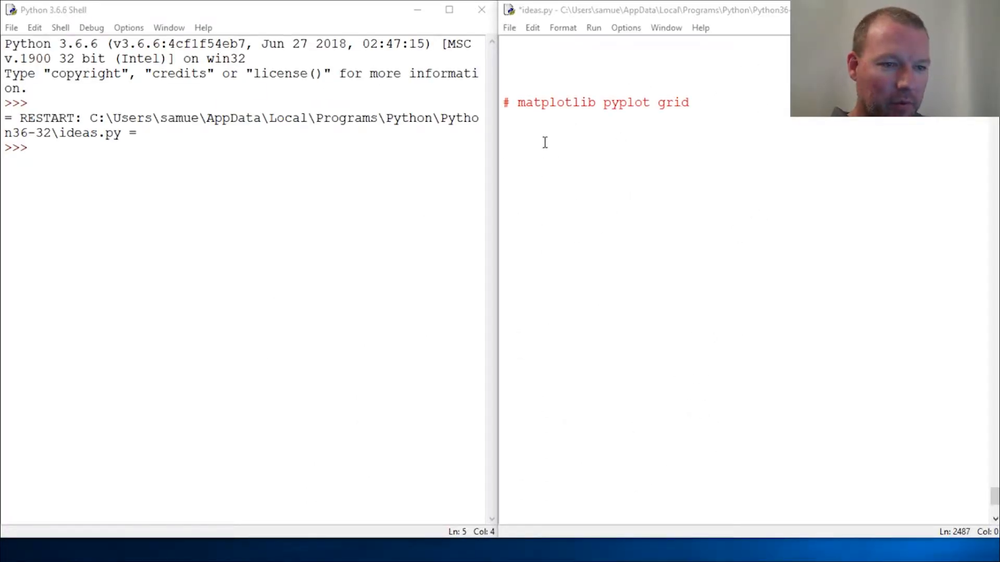
mouse_move(615, 102)
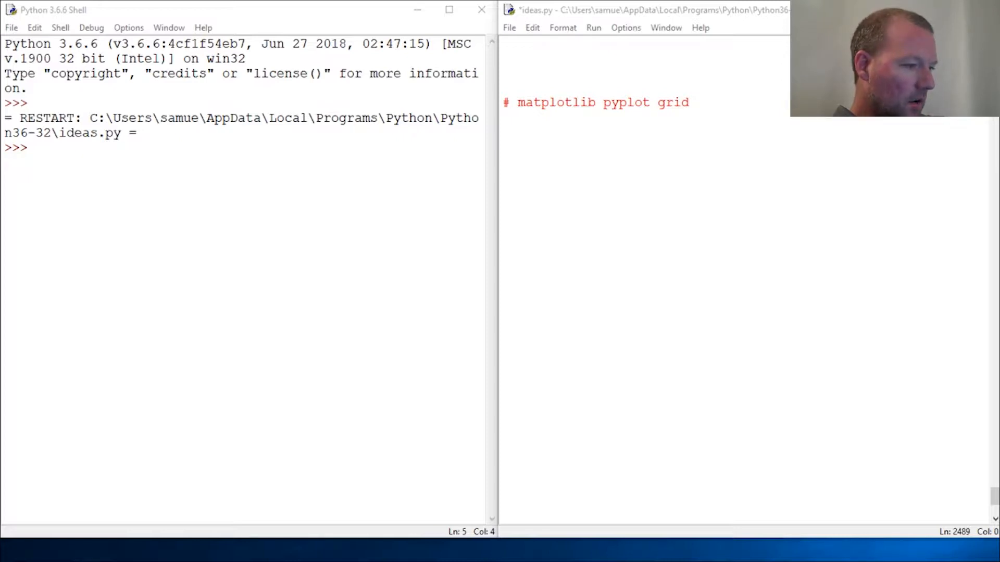
mouse_move(294, 165)
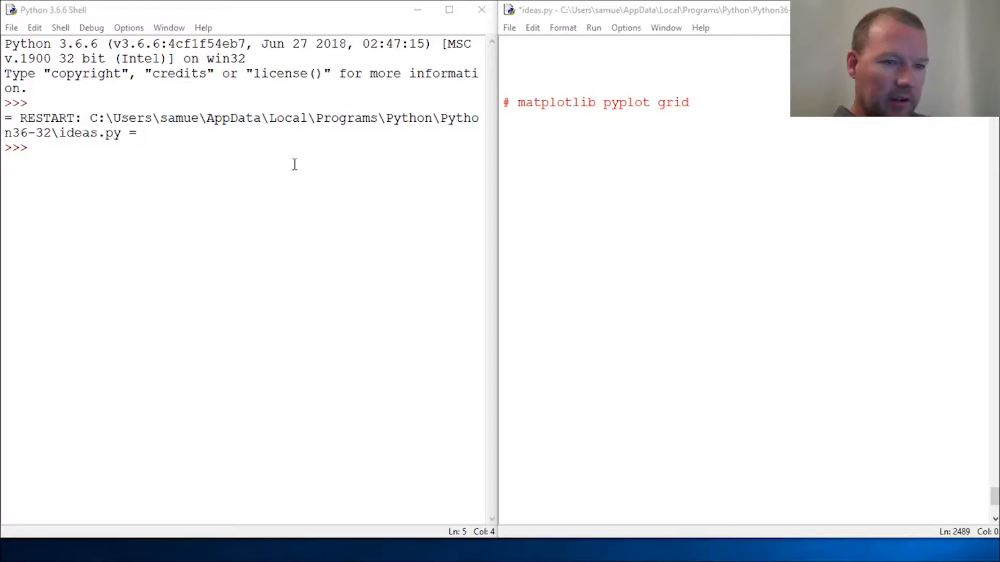
click(638, 207)
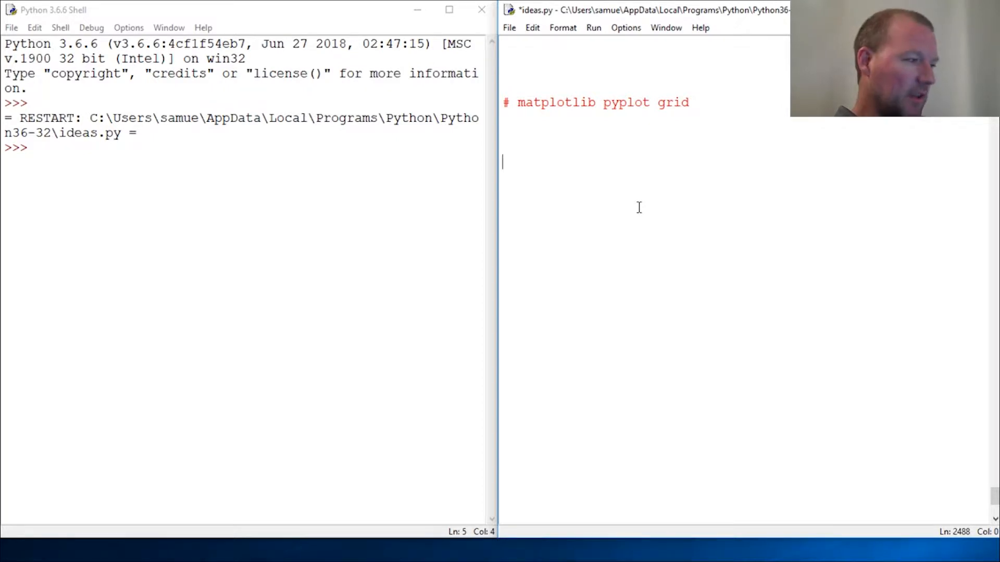
text(from)
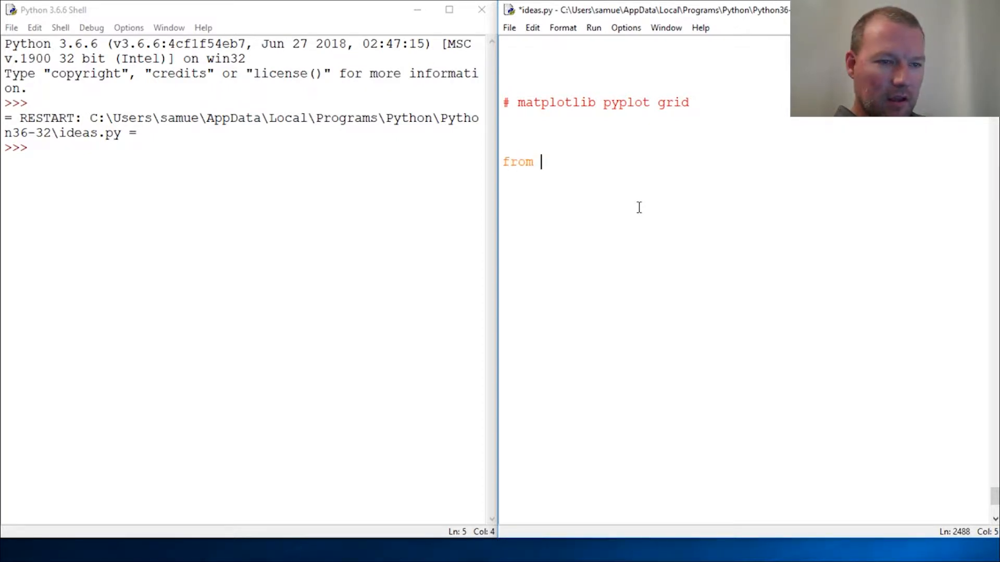
text(matplot)
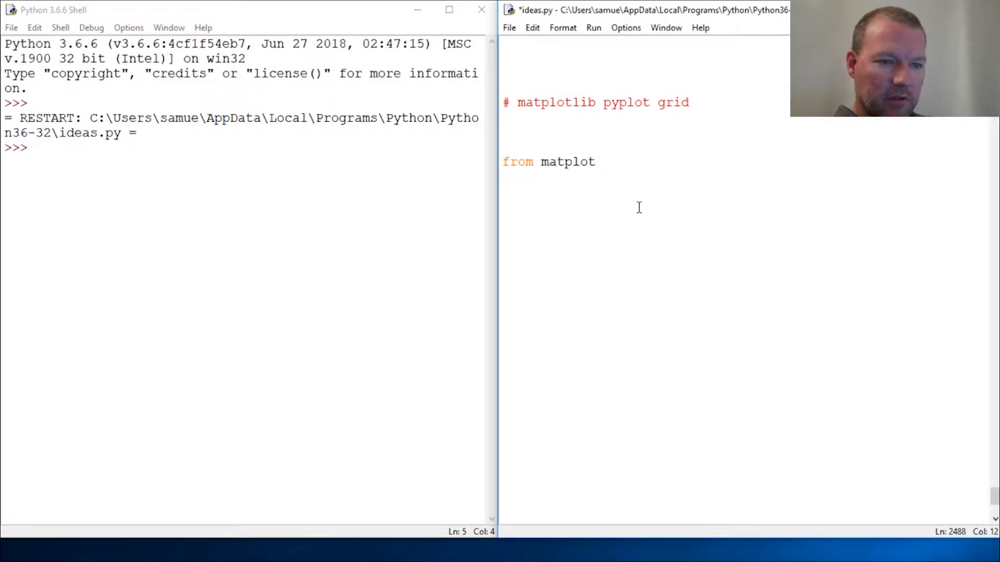
text(lib)
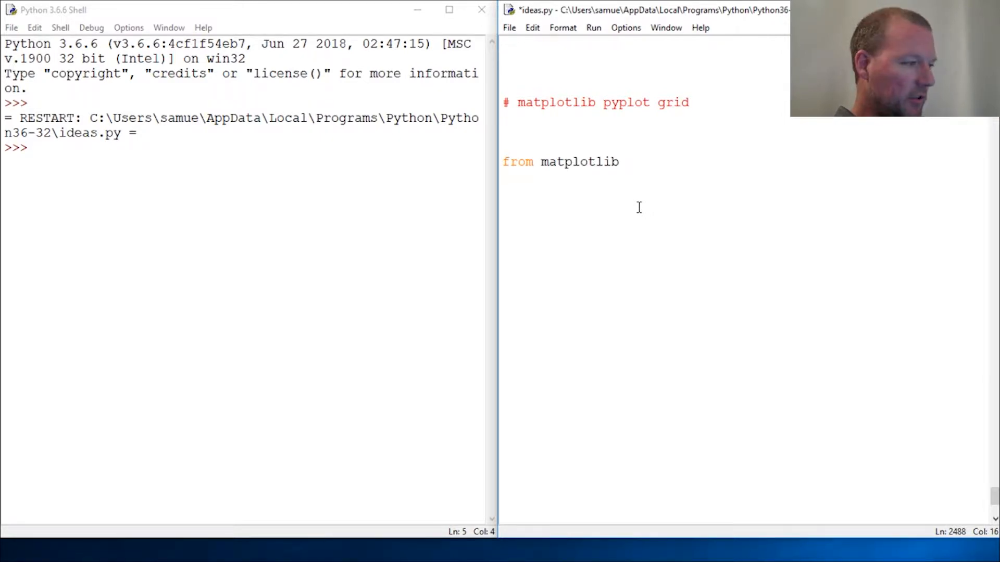
text(import)
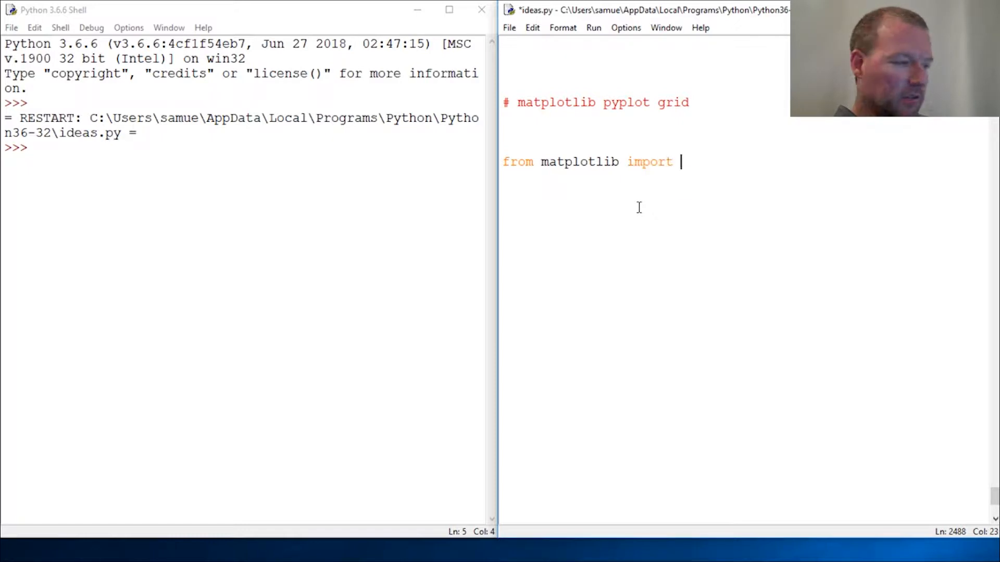
text(pyplot as p)
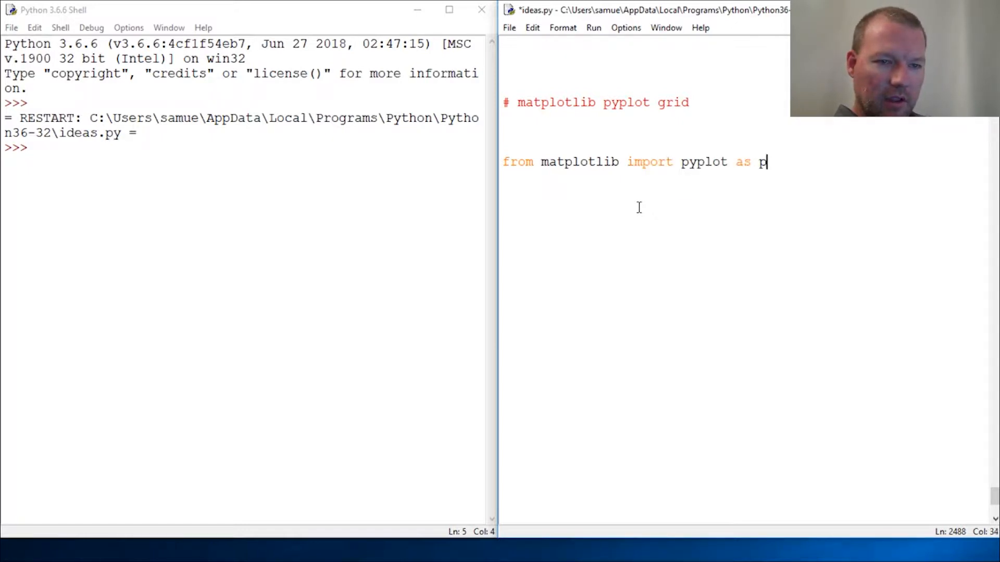
text(lt)
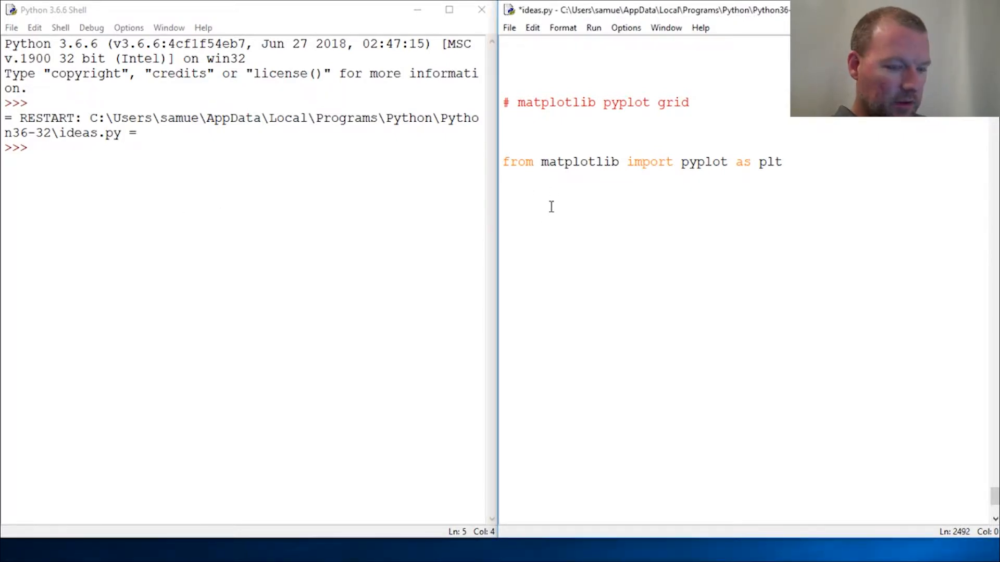
Create figure 1 with figsize (8,6) and define x = list(range(1,6)).
text(plt.figure(1,figsize = (8,6)))
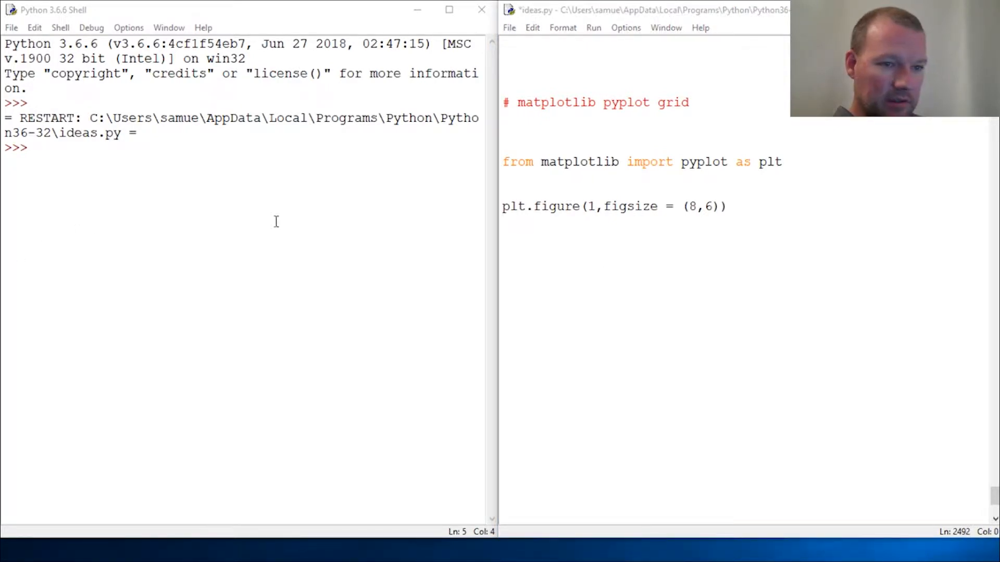
text(x = list(range(1,6)))
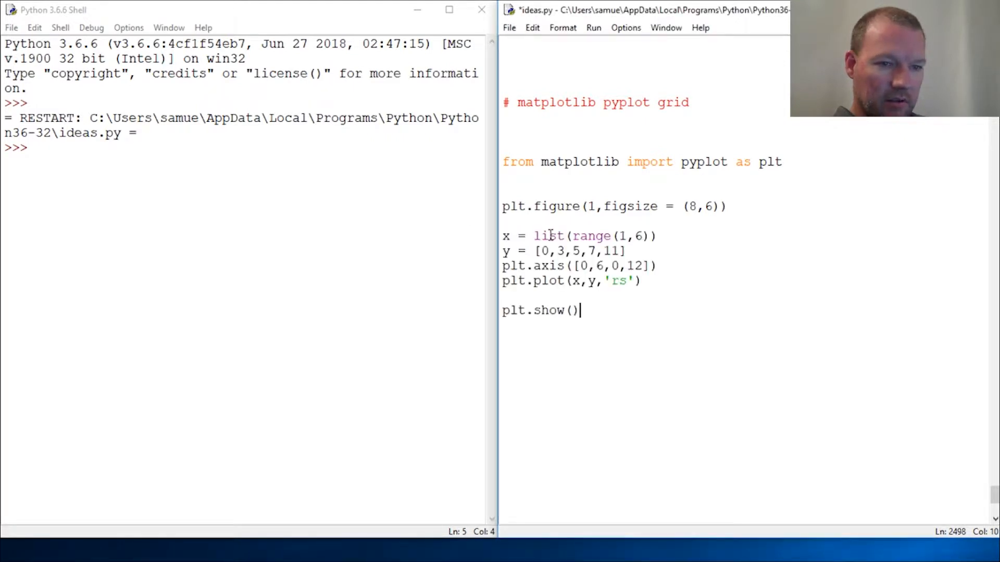
mouse_move(768, 64)
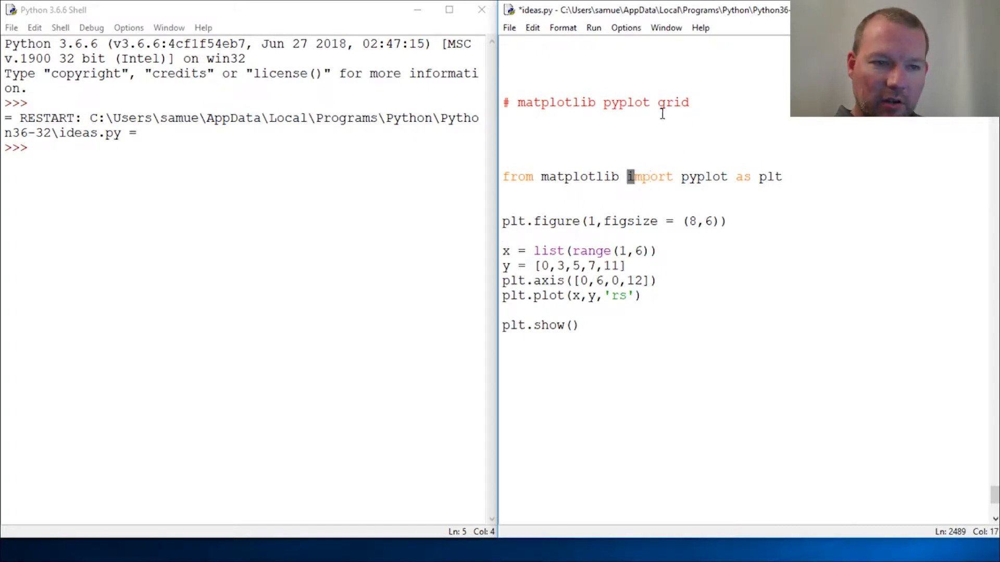
Save ideas.py and run it with F5 to show the five red squares on 0–6 by 0–12 axes.
double_click(671, 102)
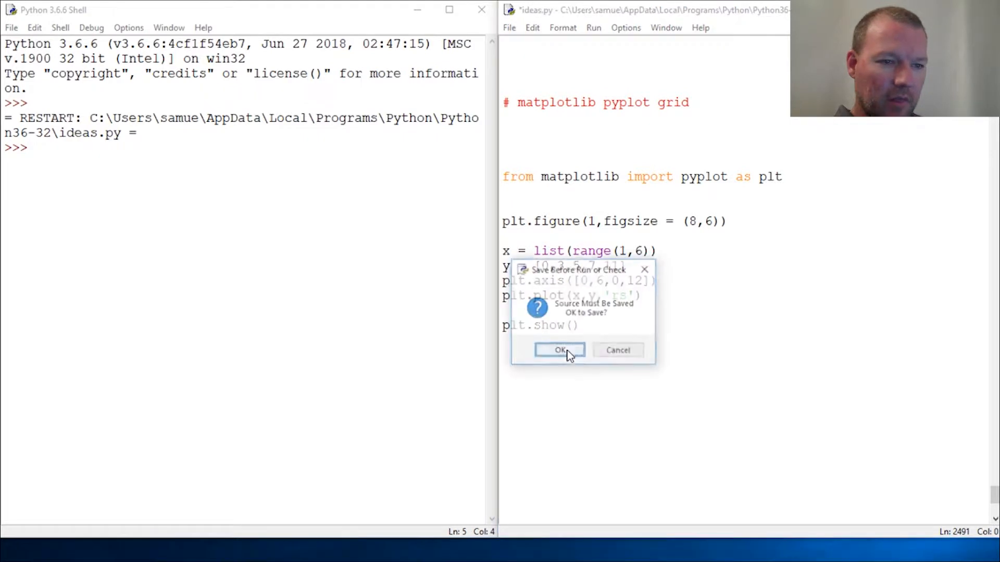
click(559, 350)
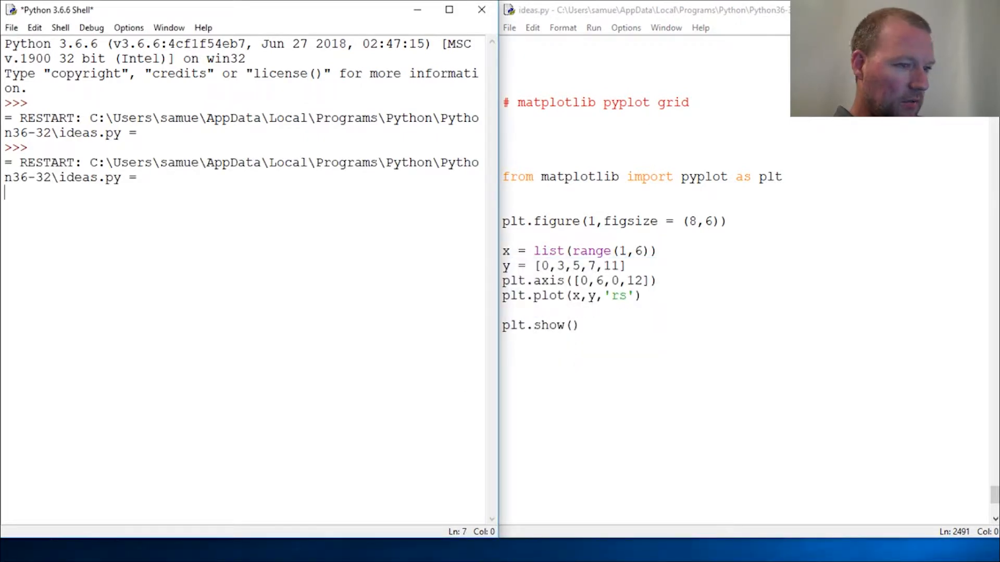
key(F5)
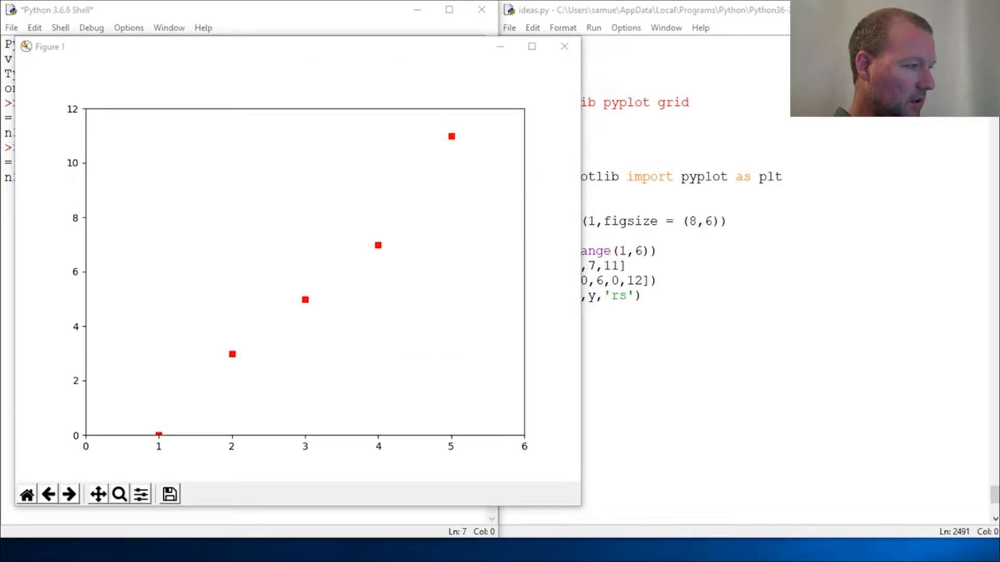
mouse_move(395, 303)
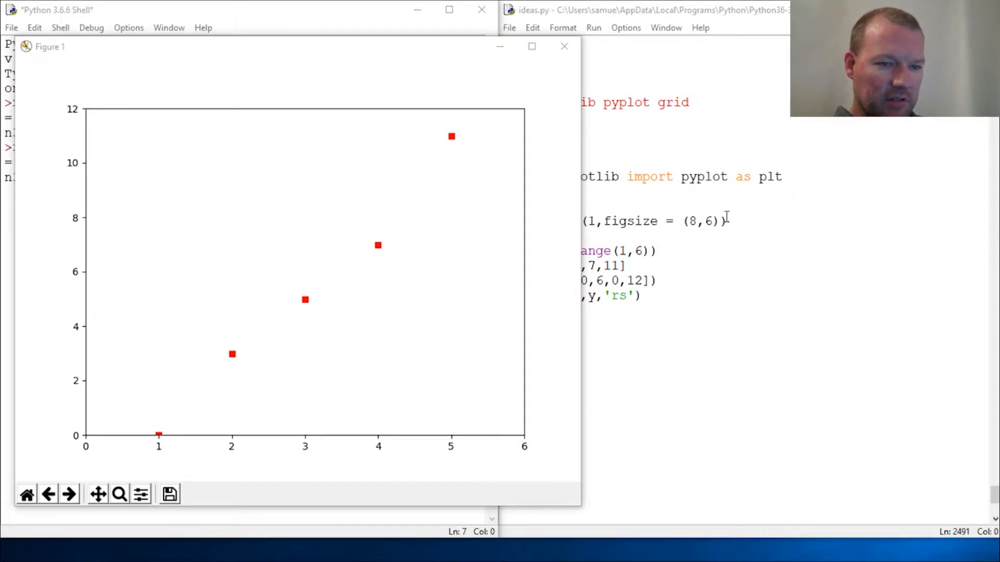
mouse_move(388, 251)
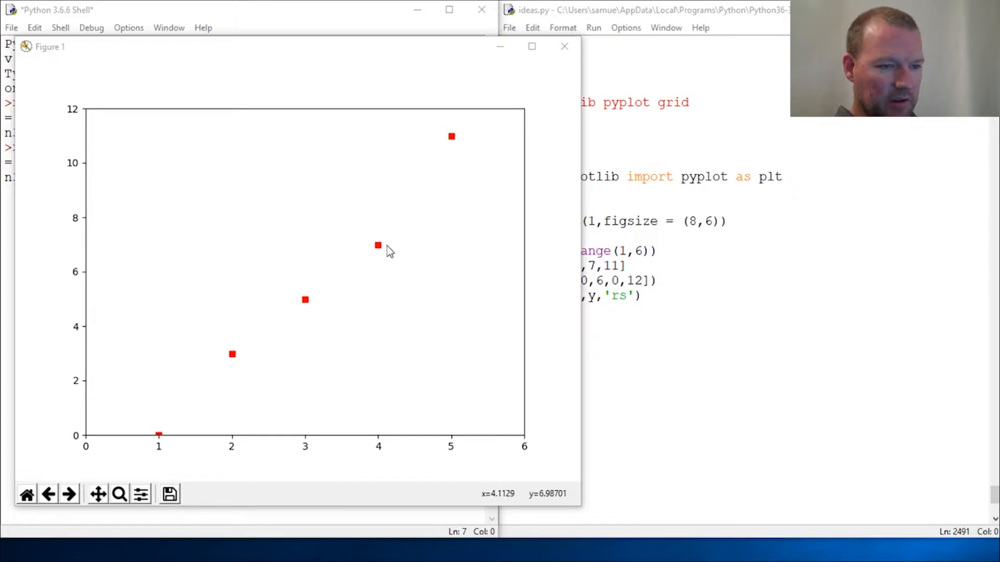
mouse_move(379, 448)
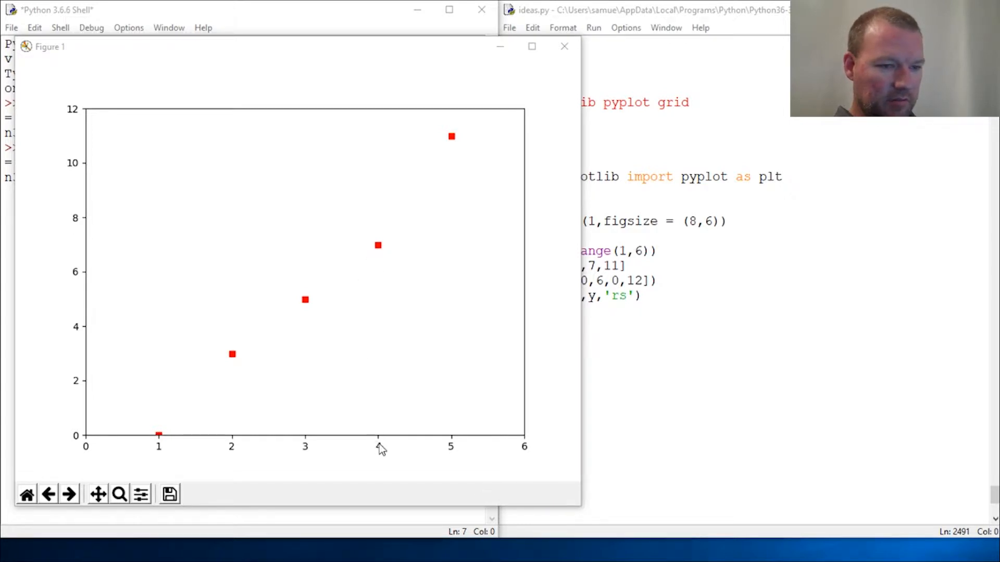
mouse_move(138, 248)
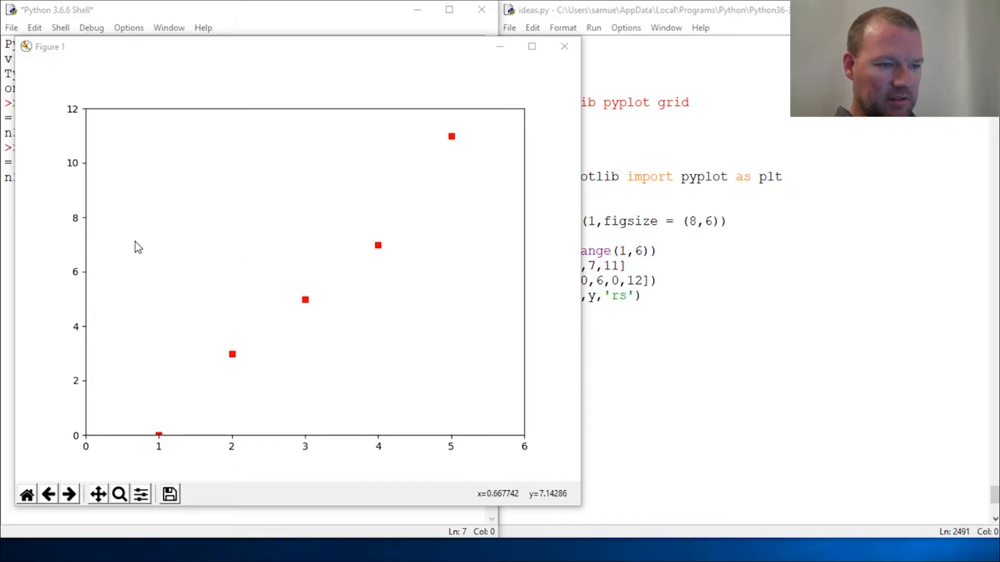
mouse_move(381, 250)
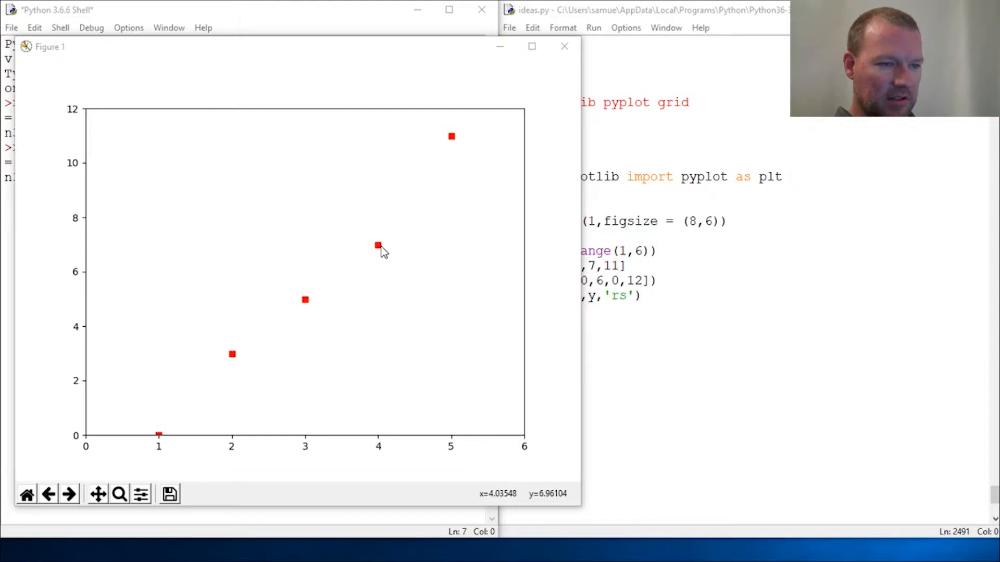
mouse_move(459, 147)
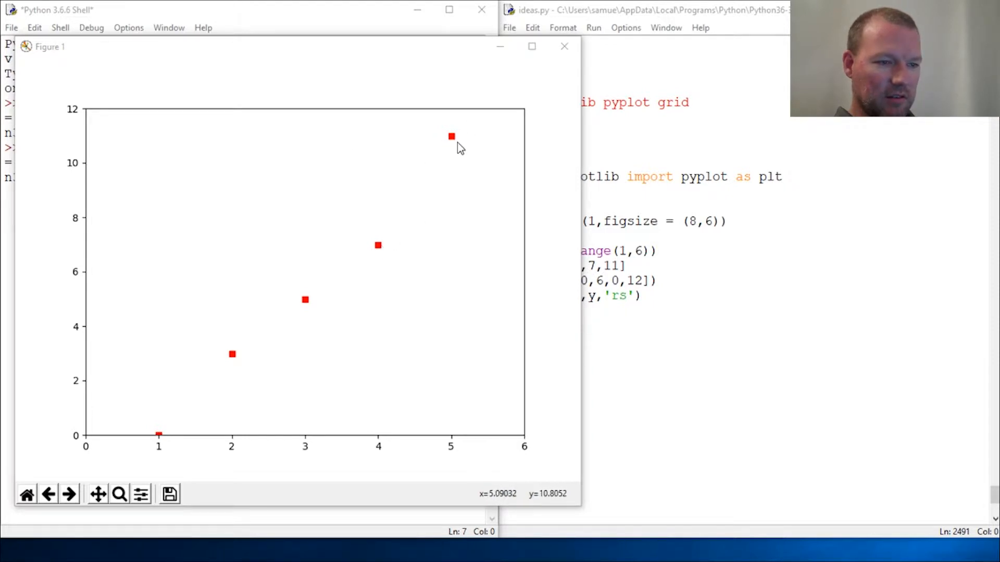
Close the figure and list pyplot's names with dir(plt), marking 'grid' in the output.
click(563, 46)
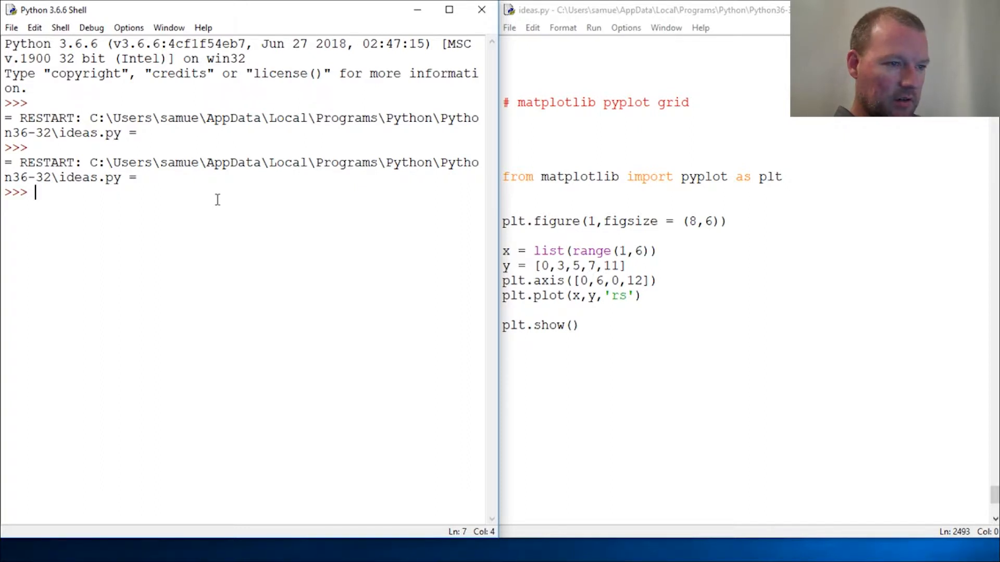
text(dir(plt))
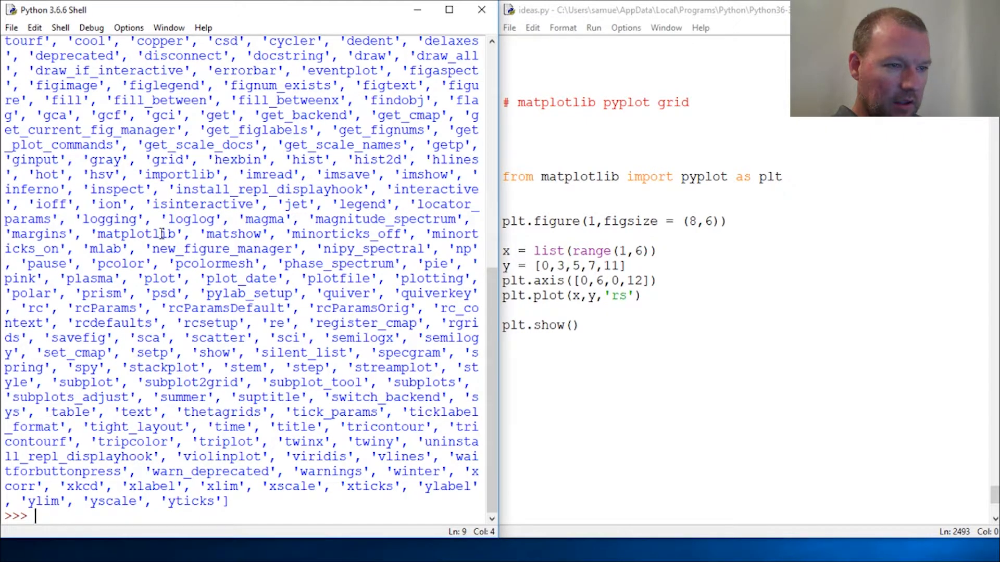
double_click(167, 160)
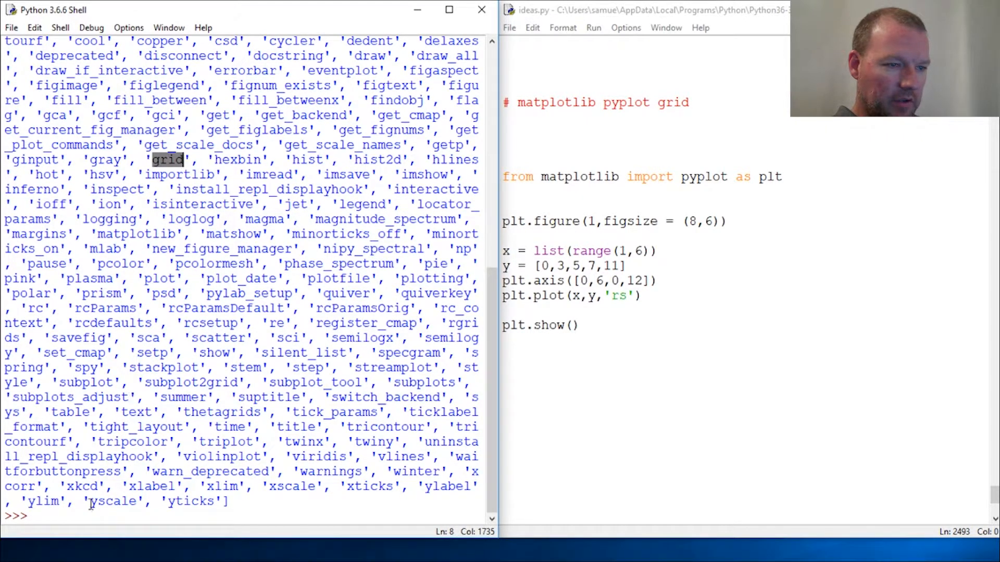
Begin the shell request help(plt.gr for the grid function.
text(help()
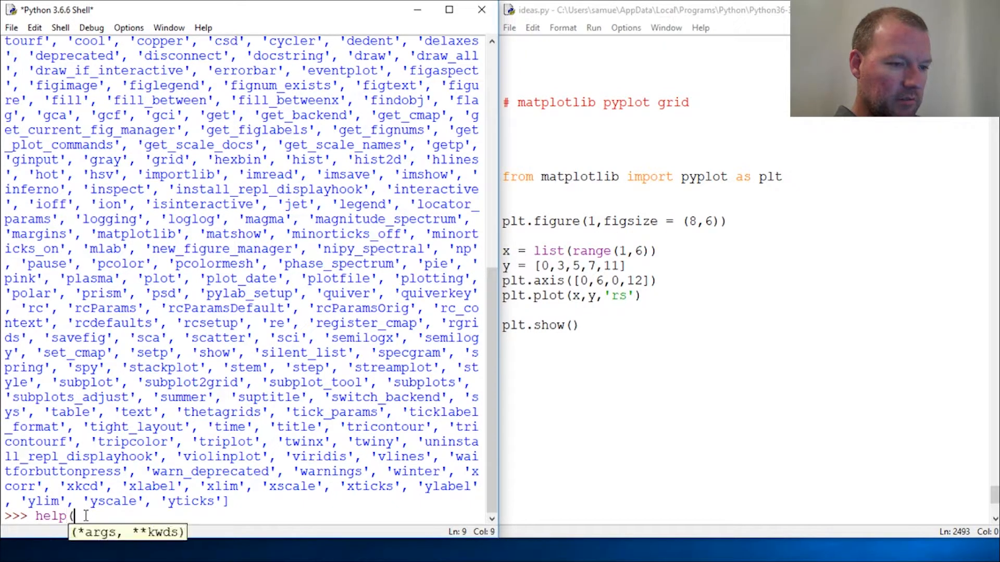
text(plt)
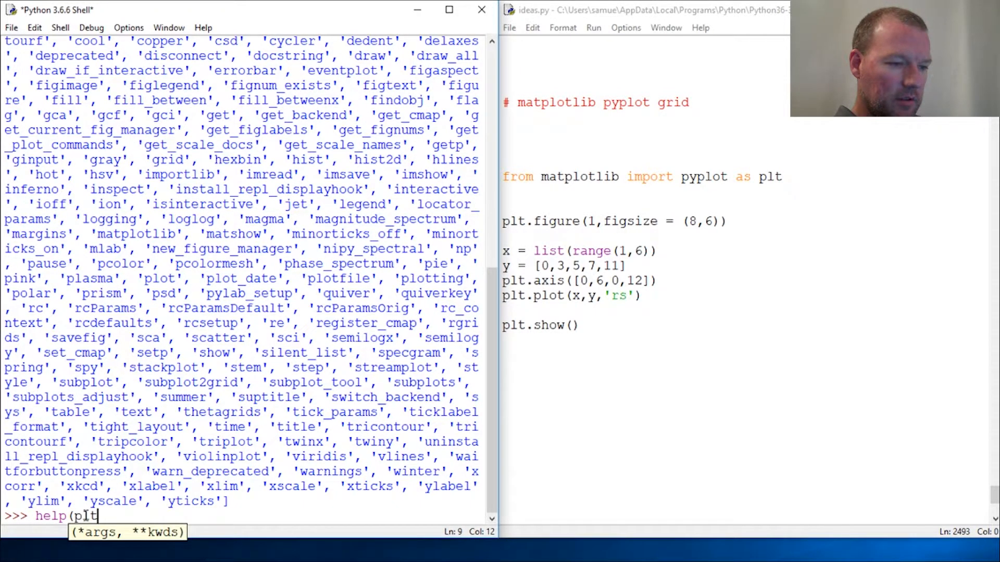
text(.gr)
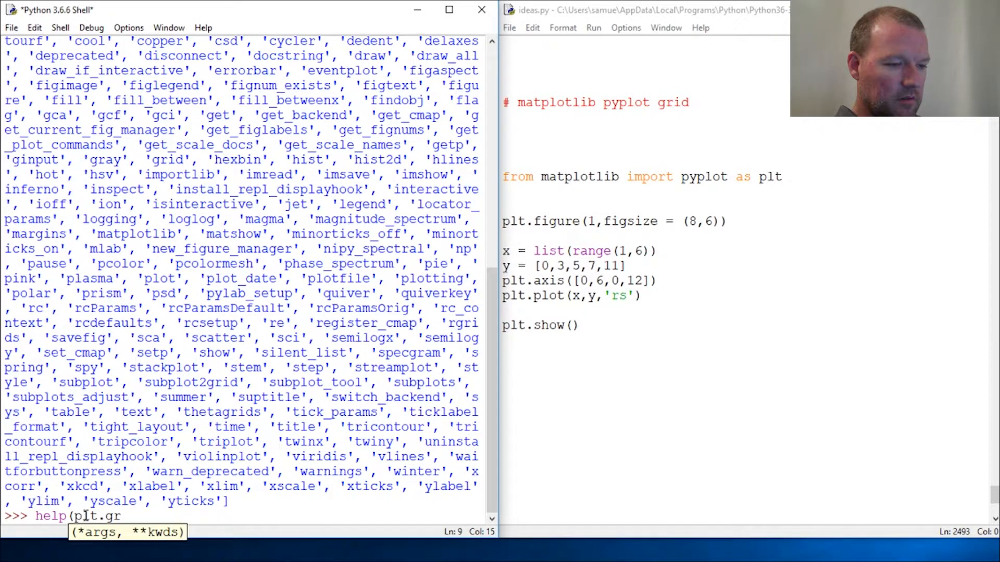
Run help(plt.grid), read the b parameter description, and return to the blank line in ideas.py.
key(Return)
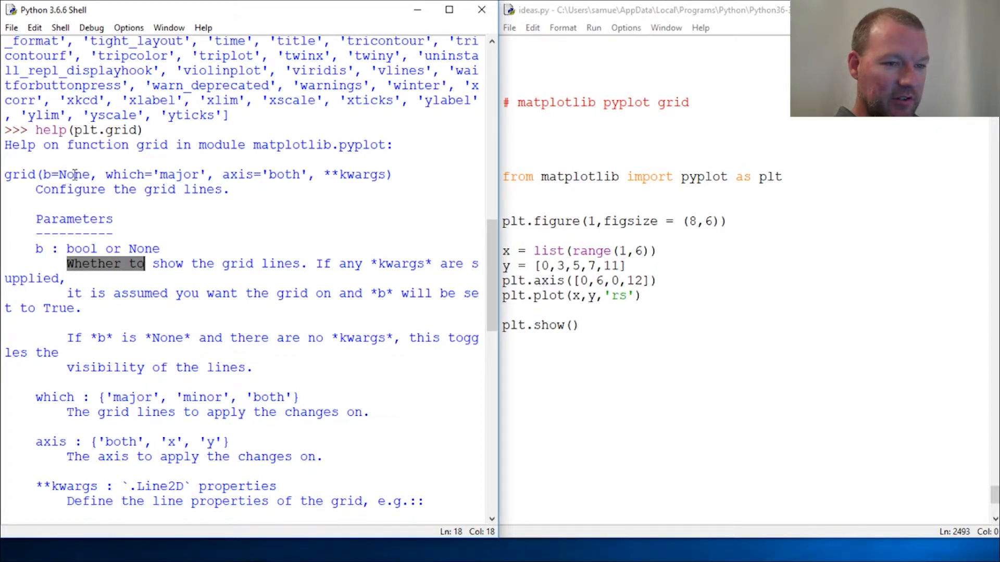
double_click(270, 174)
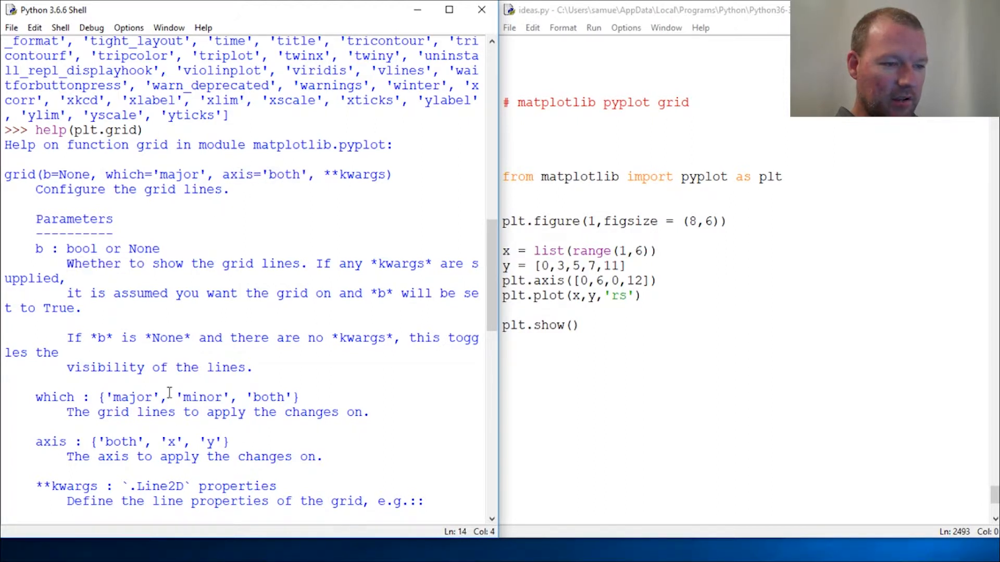
click(567, 221)
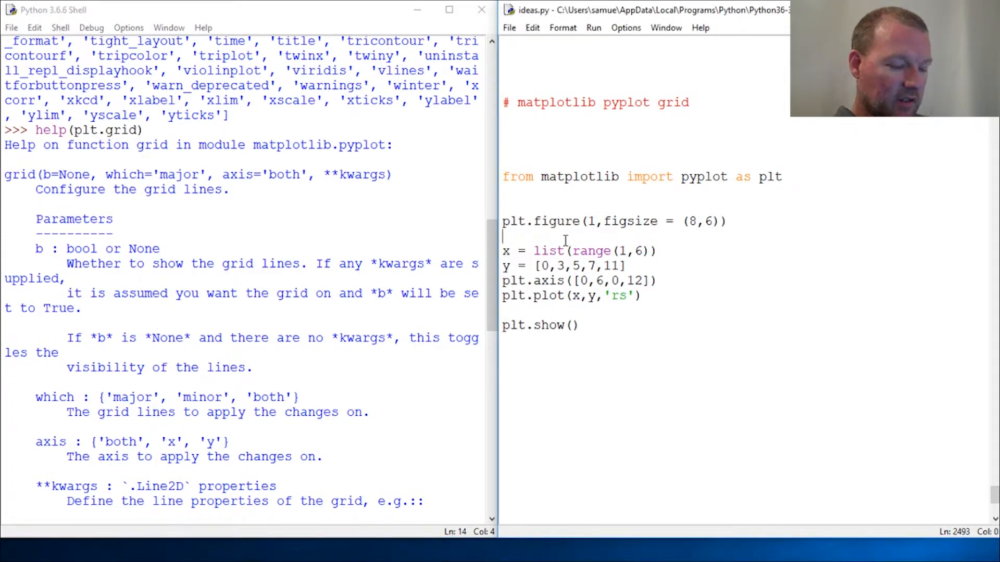
Add plt.grid(True) after the figure call, save and rerun to show the plot with grid lines.
text(p)
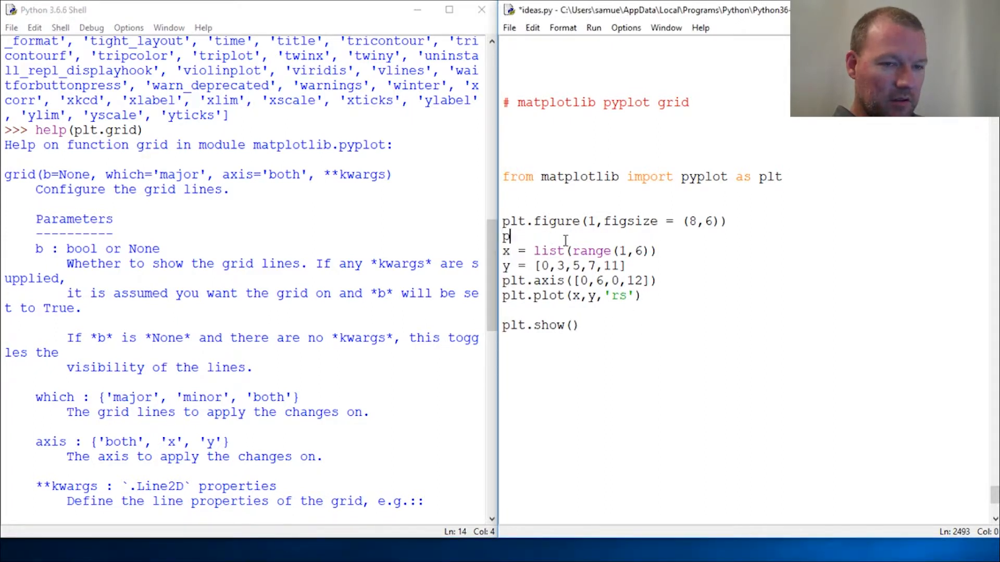
text(lt.griad)
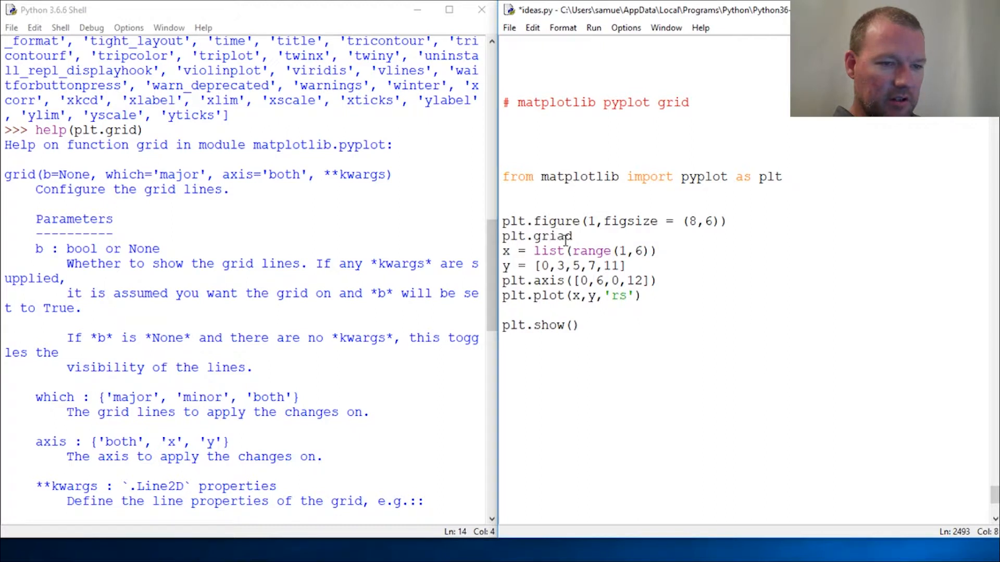
text(()
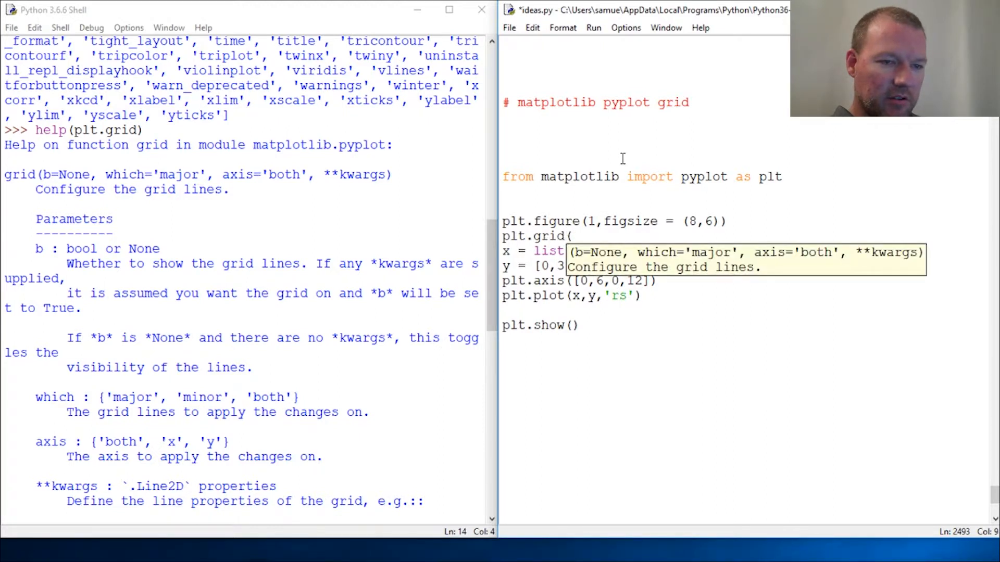
mouse_move(668, 206)
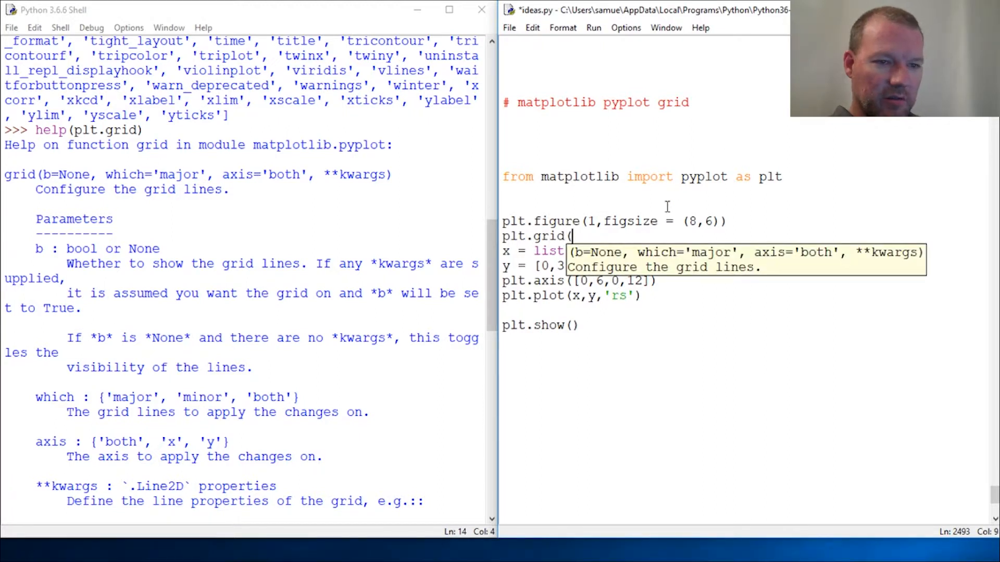
text(True))
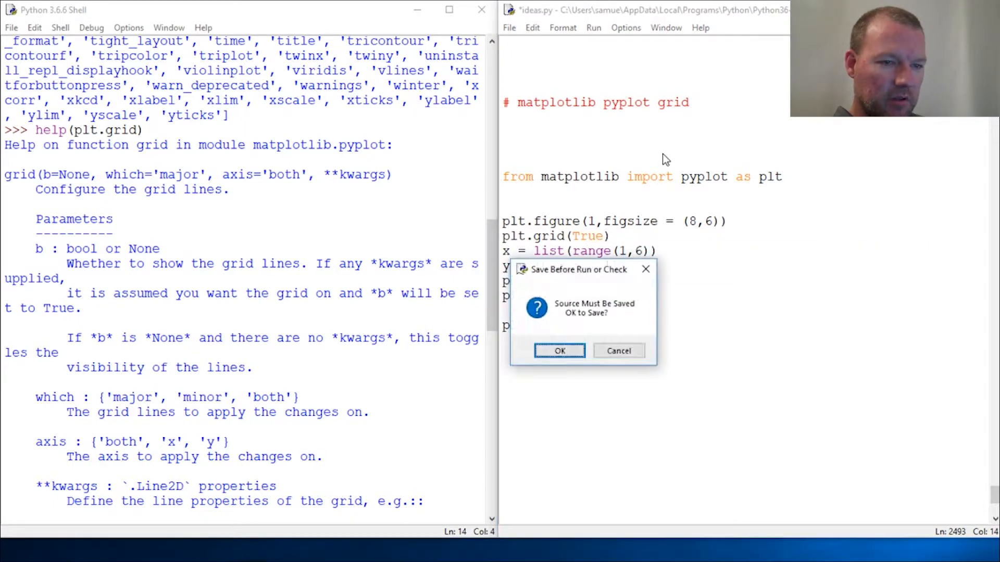
click(558, 351)
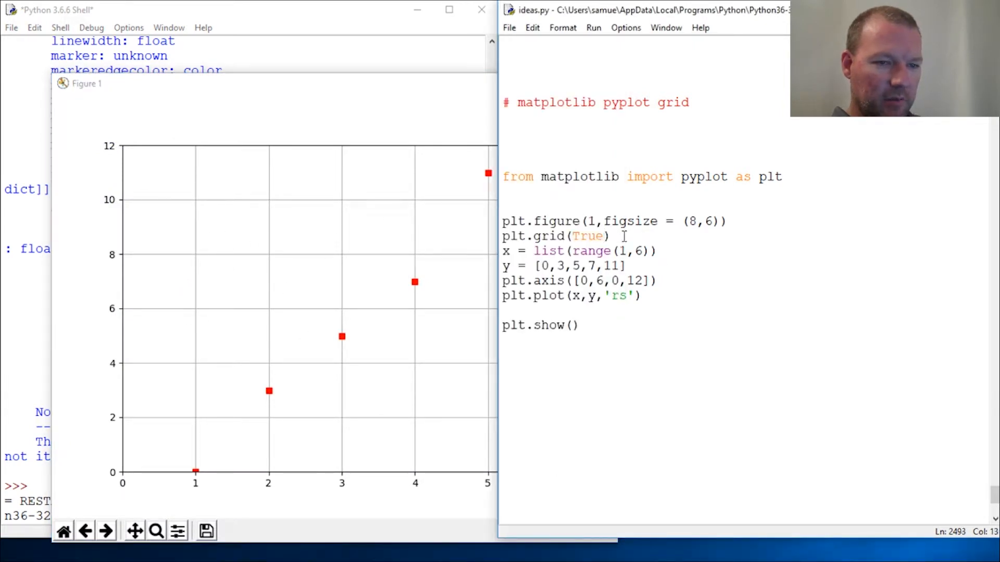
Reduce the call to plt.grid() and rerun to confirm grid lines still appear.
key(Backspace)
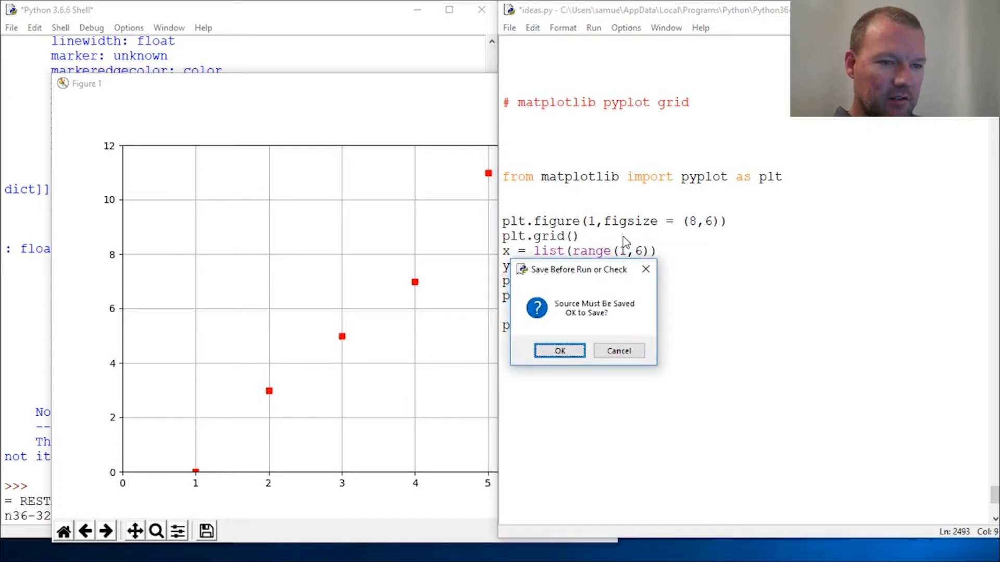
click(559, 351)
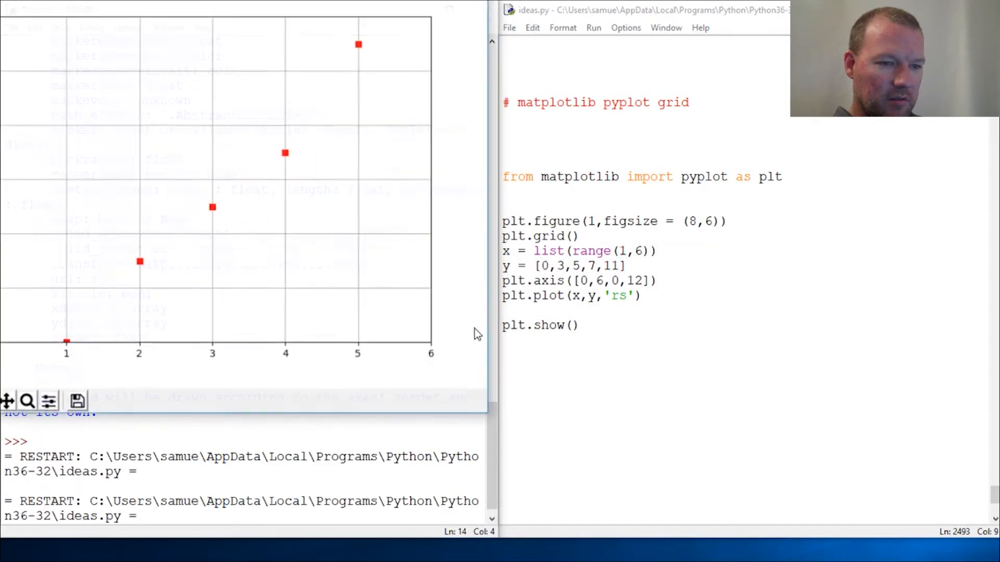
click(502, 236)
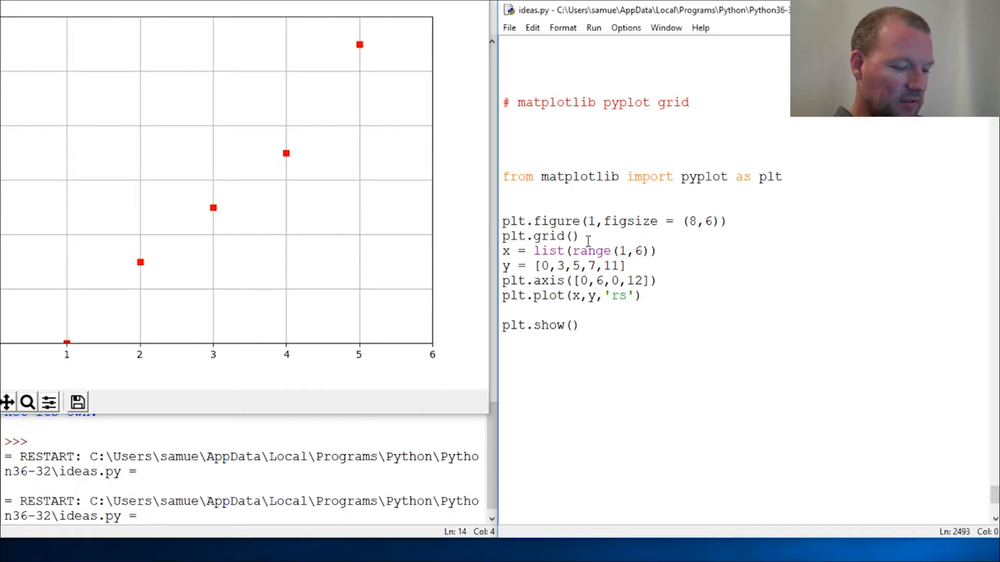
Comment out the grid line with ##, rerun to see the plot without grid lines, then return to that line.
text(##)
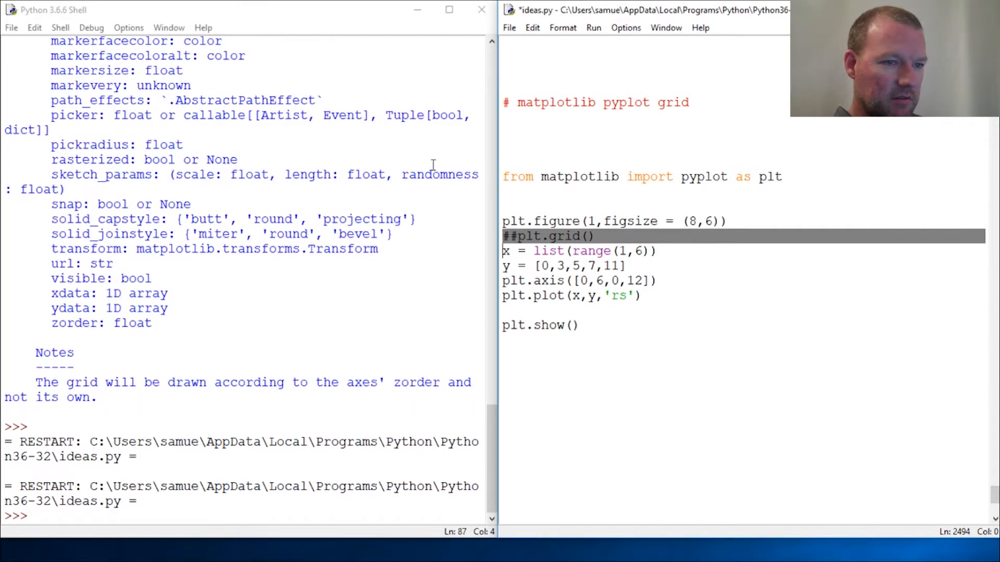
key(F5)
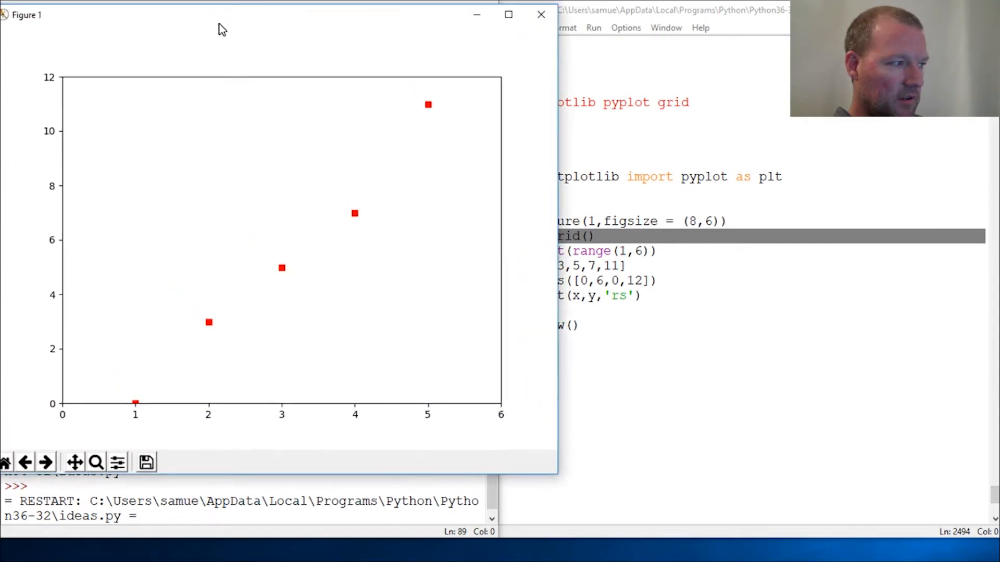
click(542, 14)
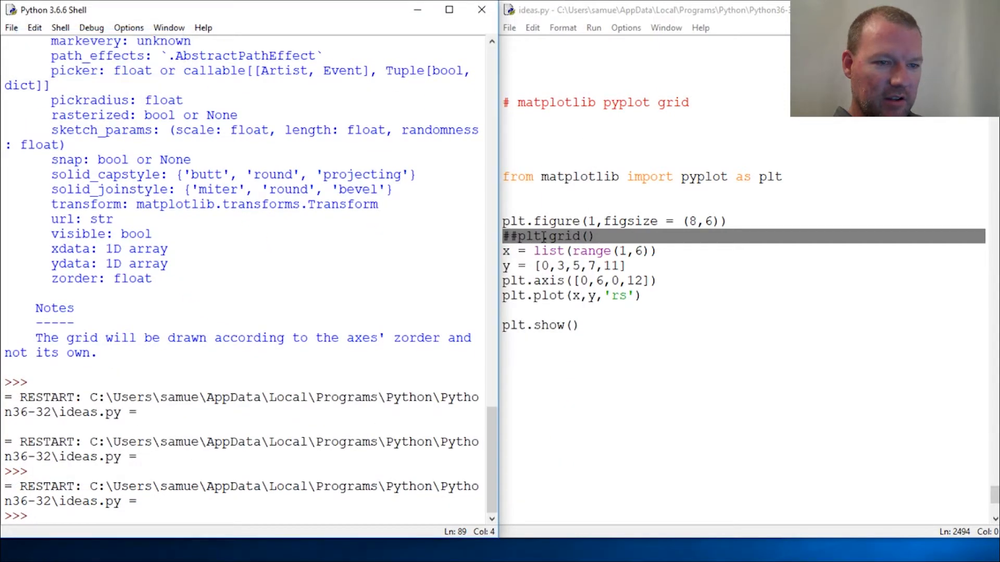
click(540, 236)
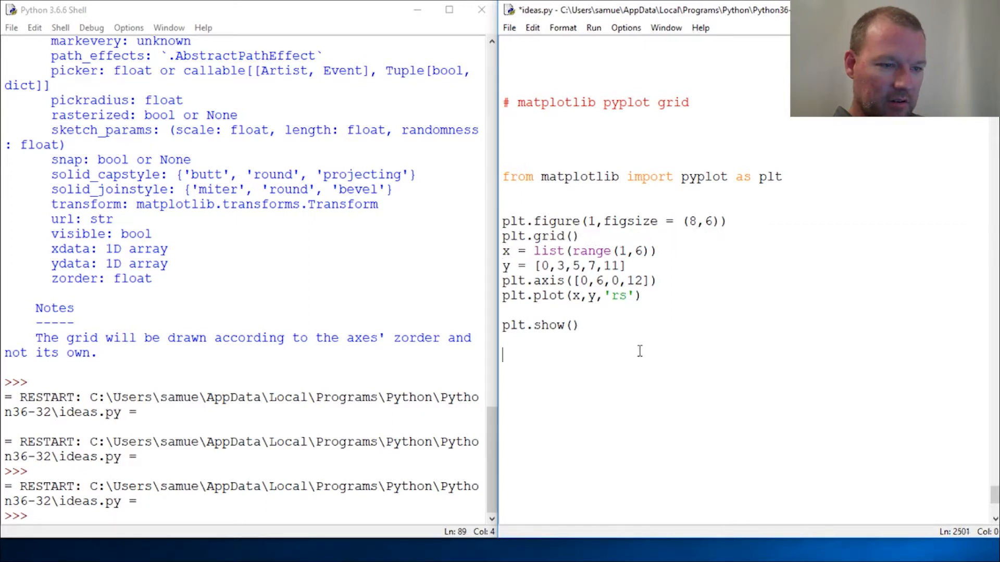
Change the call to plt.grid(b=True,axis='x') and rerun to show vertical grid lines only.
click(668, 236)
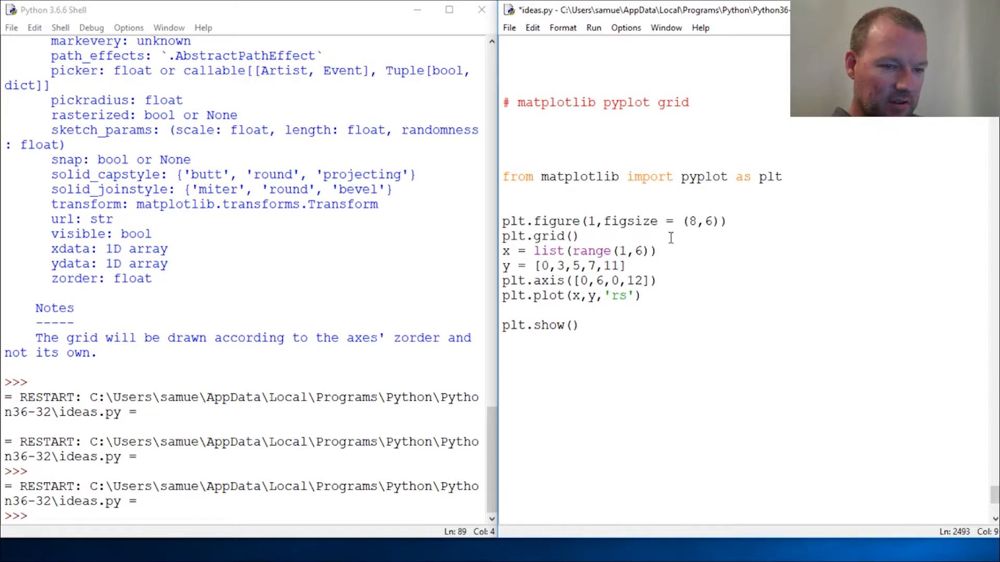
text(b=)
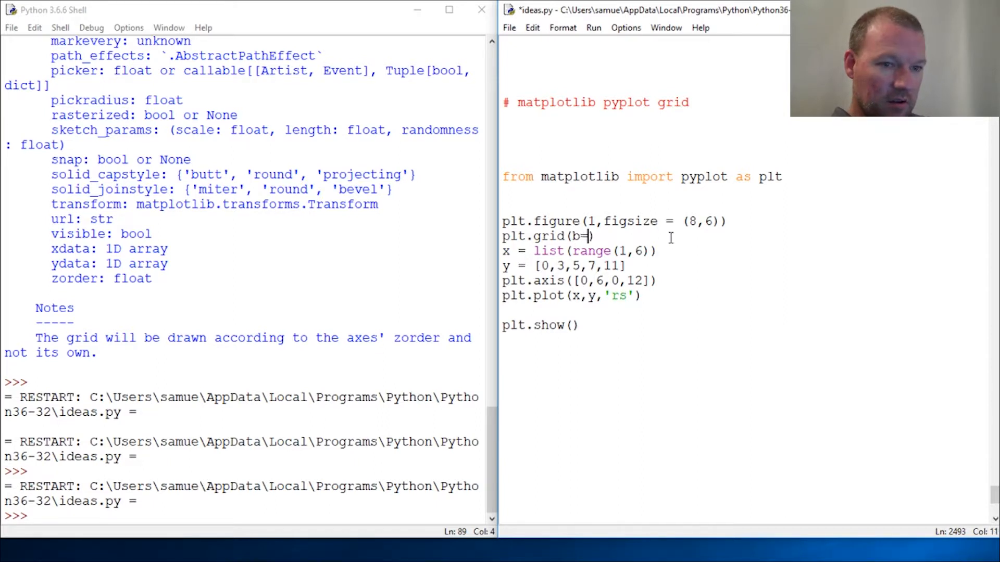
text(True)
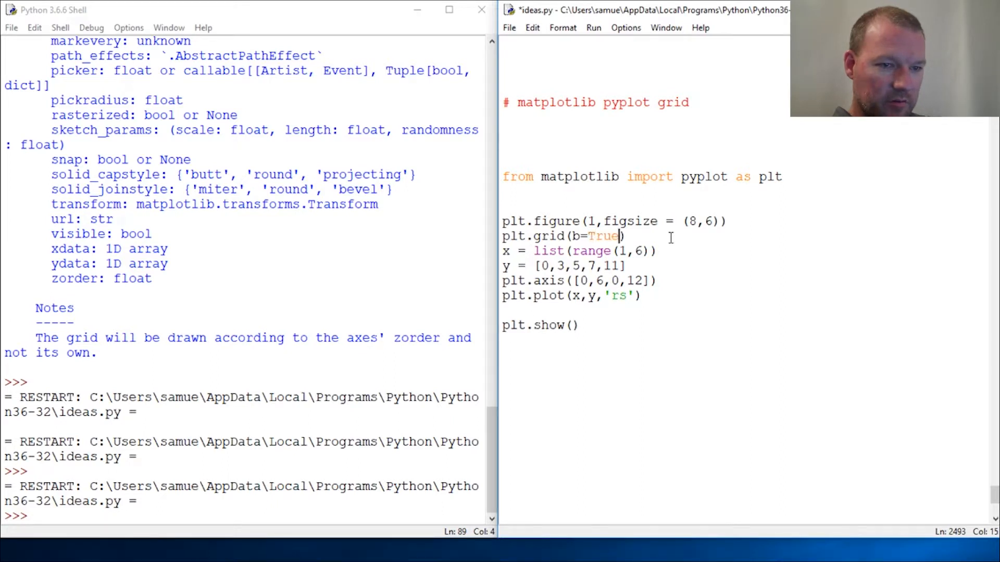
text(,)
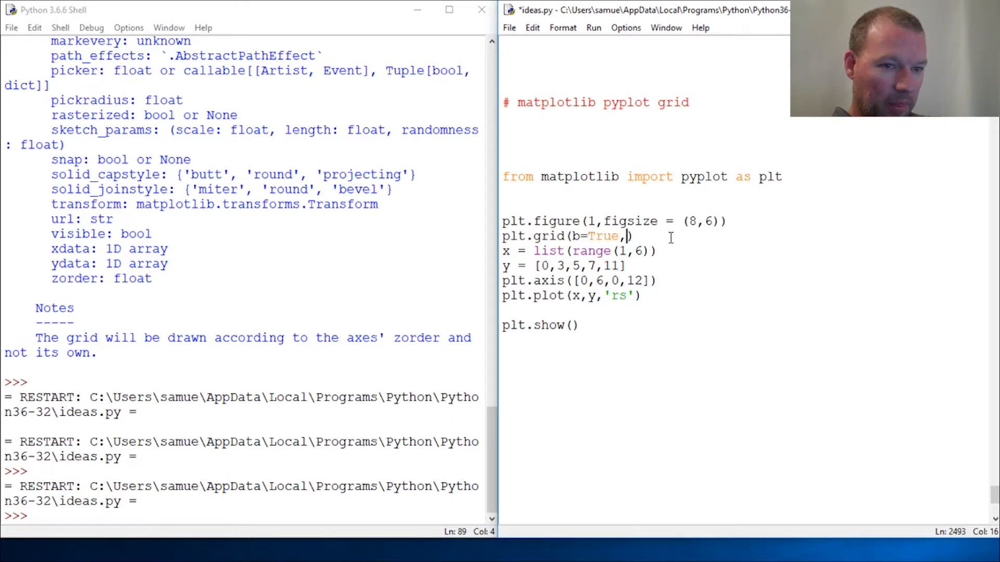
text(axi)
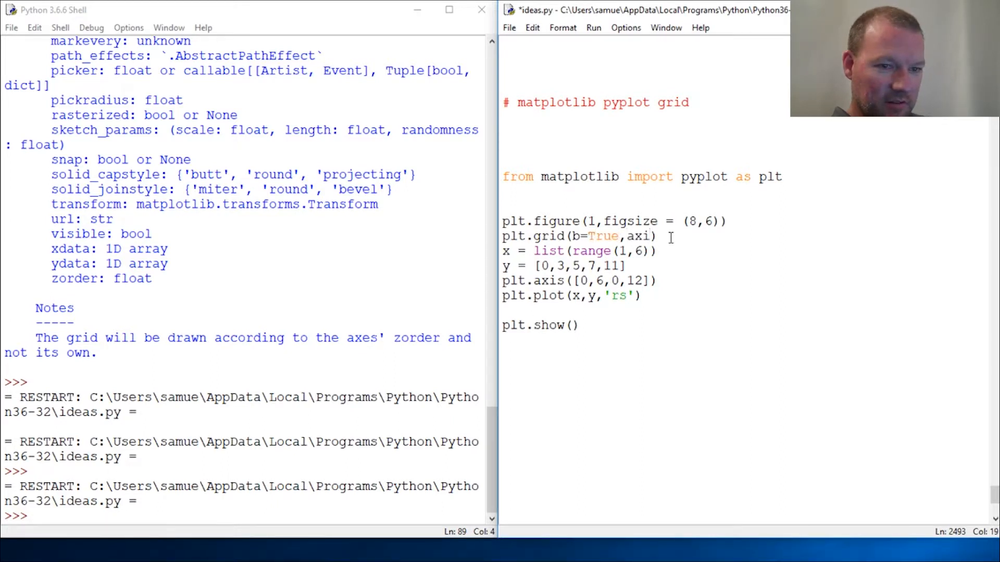
text(s=)
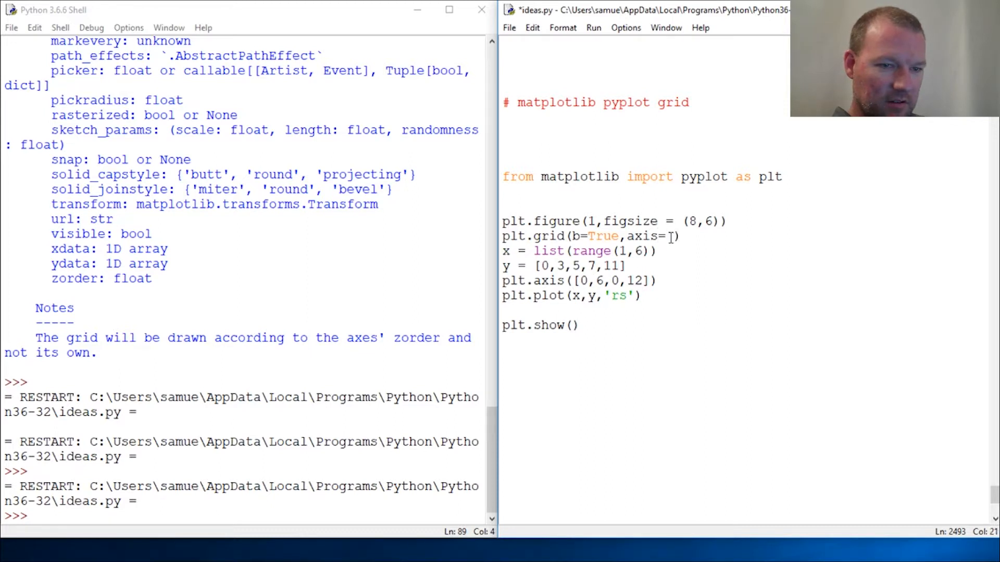
text(x)
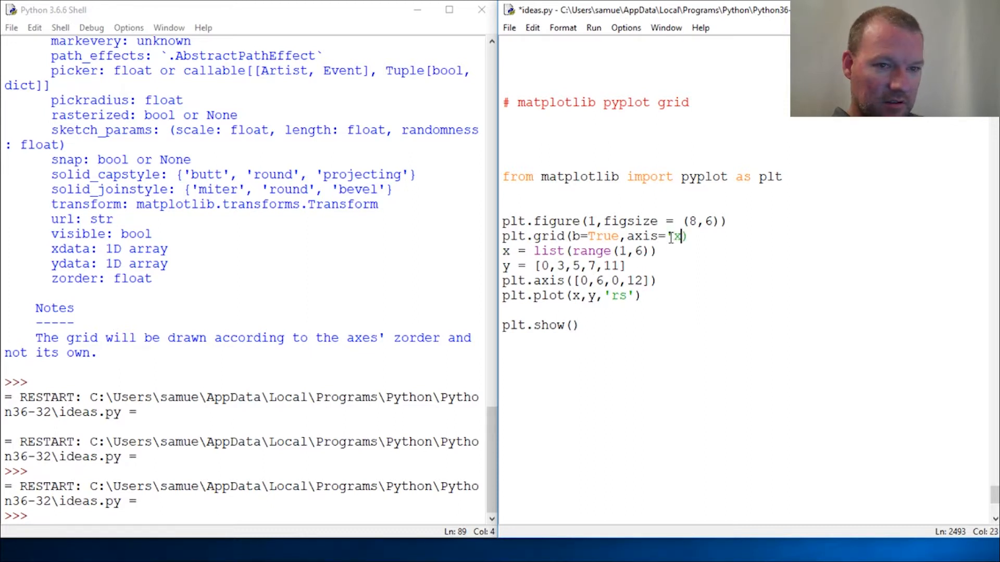
text(')
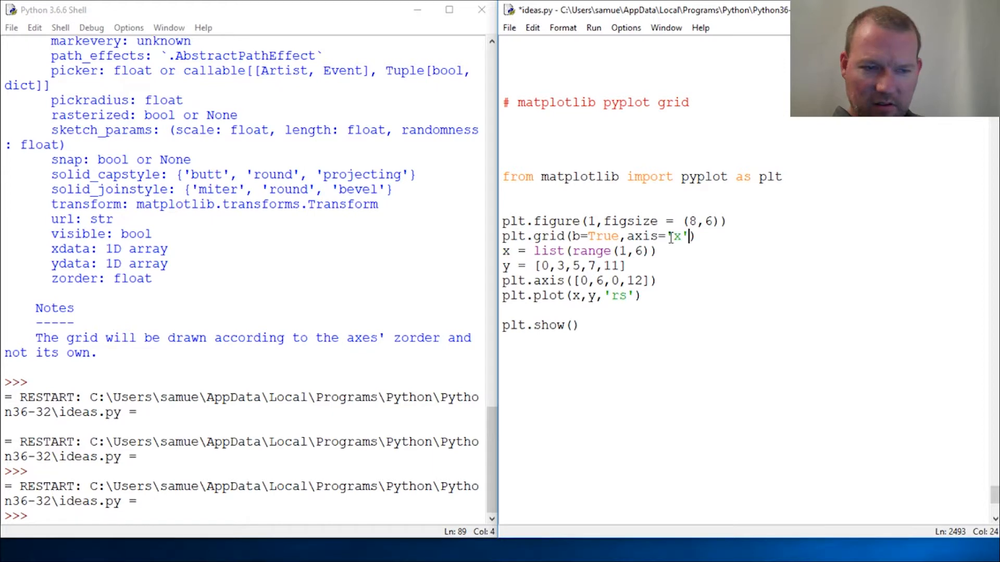
key(F5)
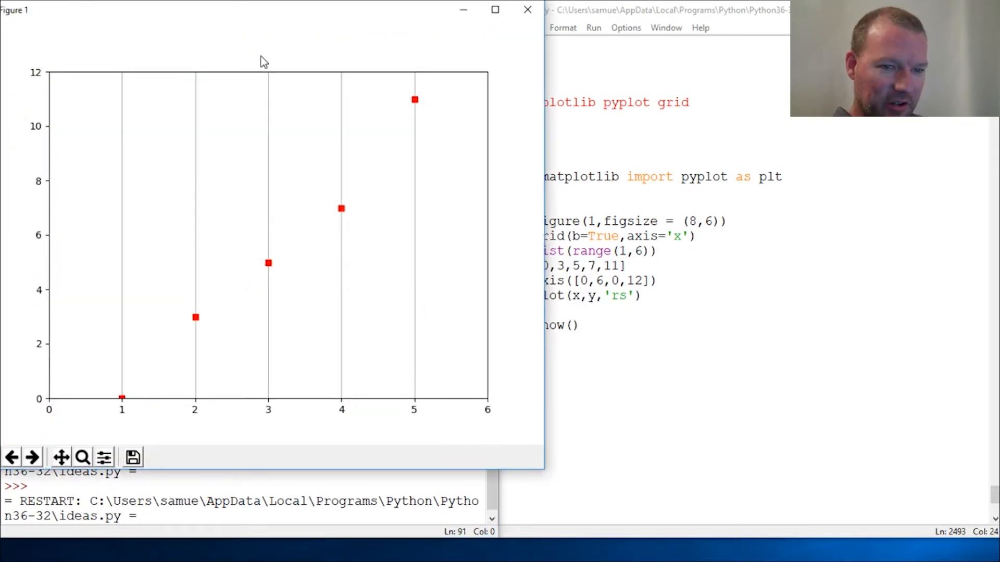
mouse_move(217, 405)
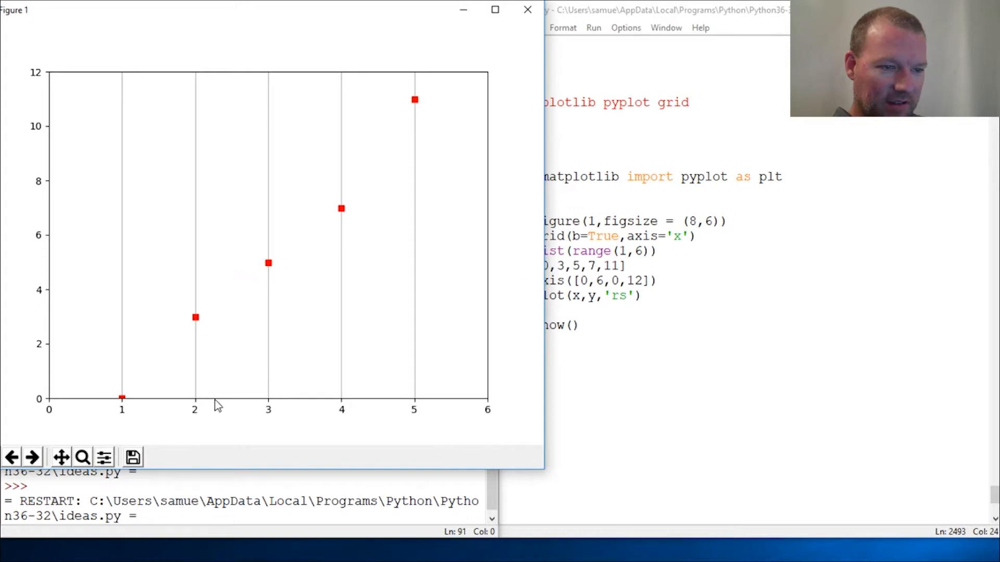
Rerun with axis='y' for horizontal grid lines, then axis='both' for the full grid, closing each figure.
click(527, 9)
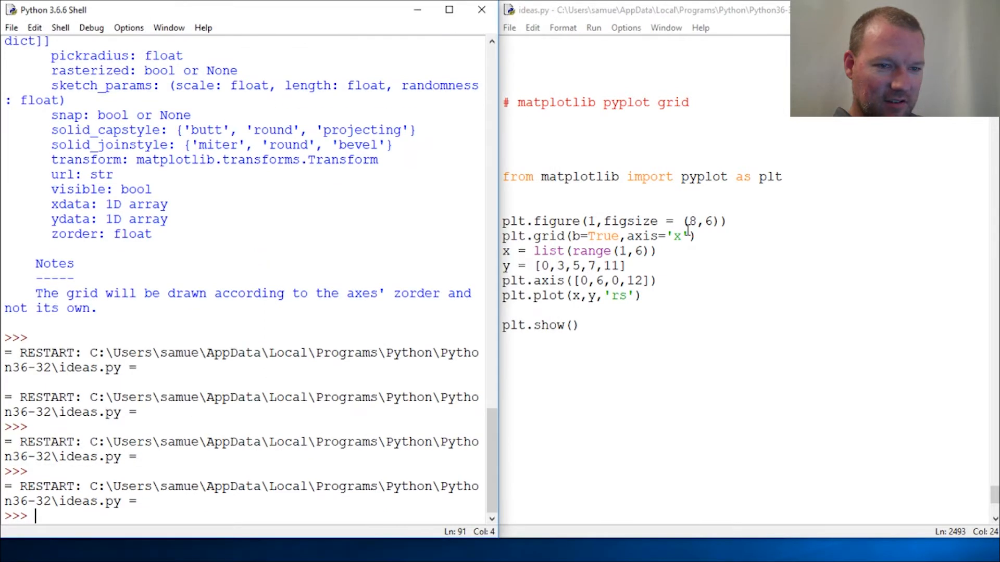
text(y)
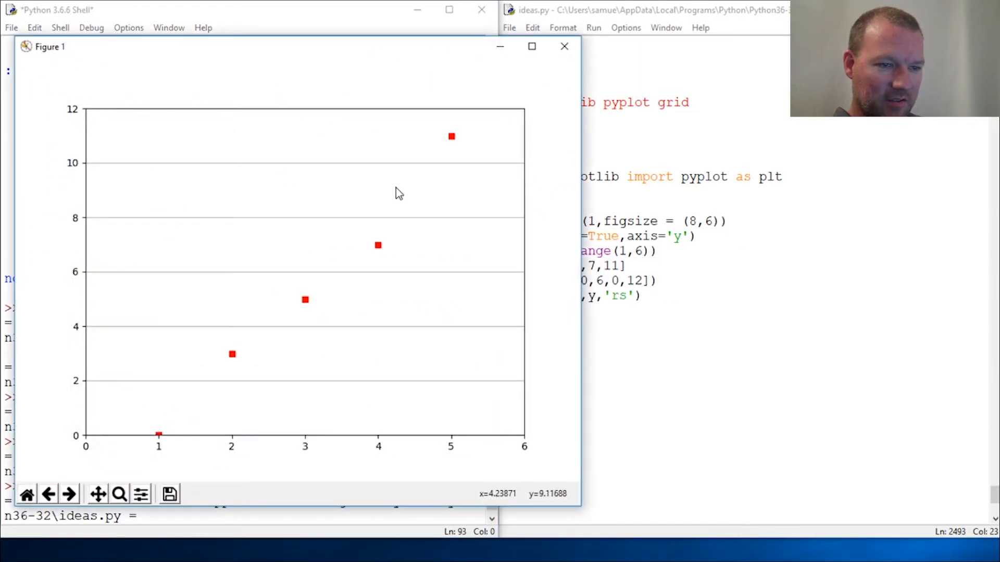
click(563, 46)
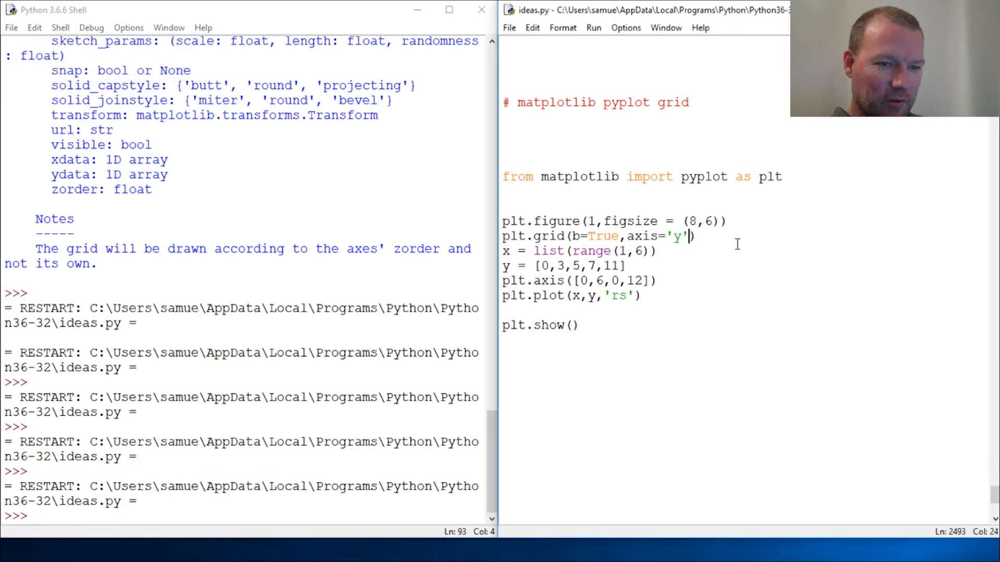
text(both'))
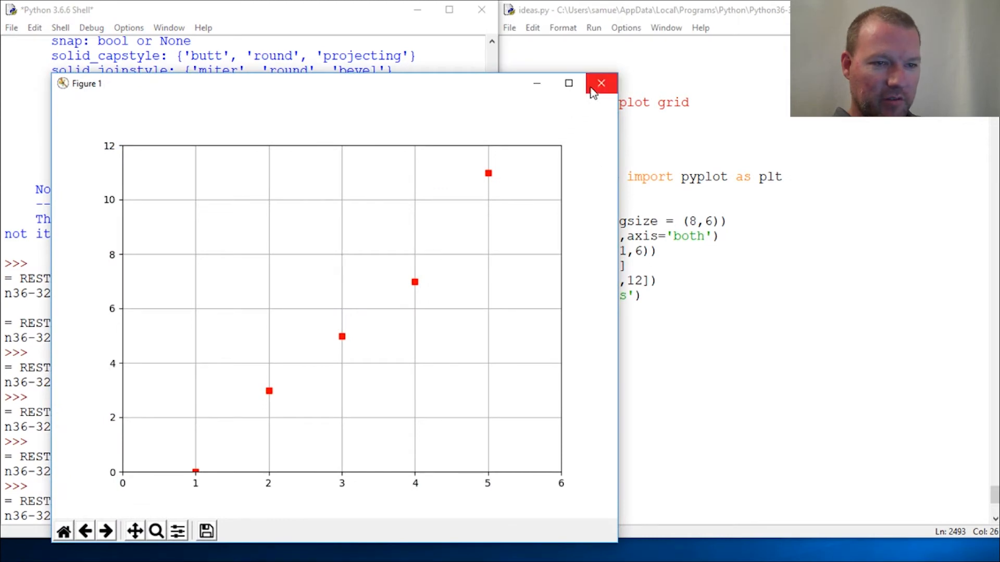
click(600, 84)
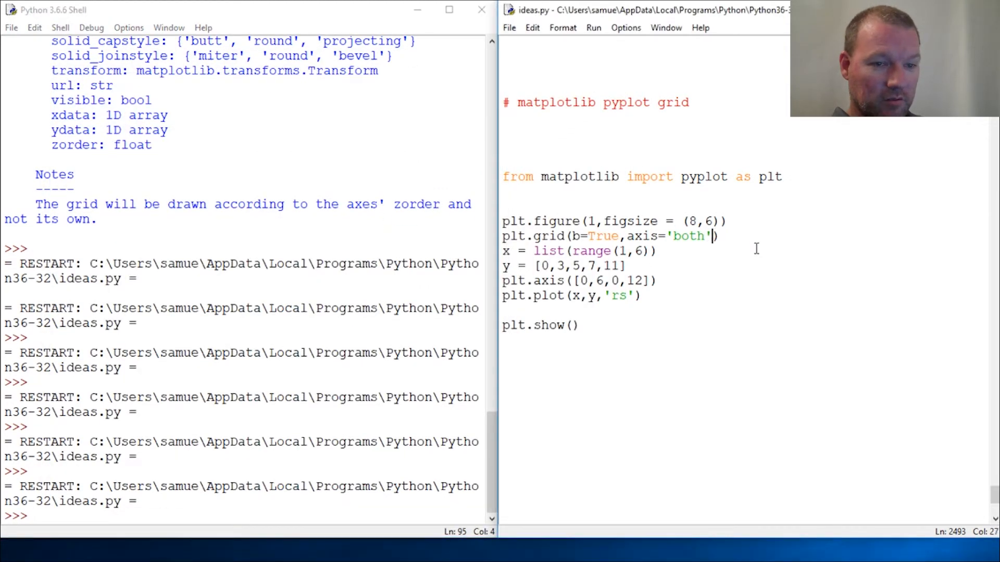
Delete the b and axis arguments back to plt.grid(), rerun to confirm full grid lines, and close the figure.
key(BackSpace)
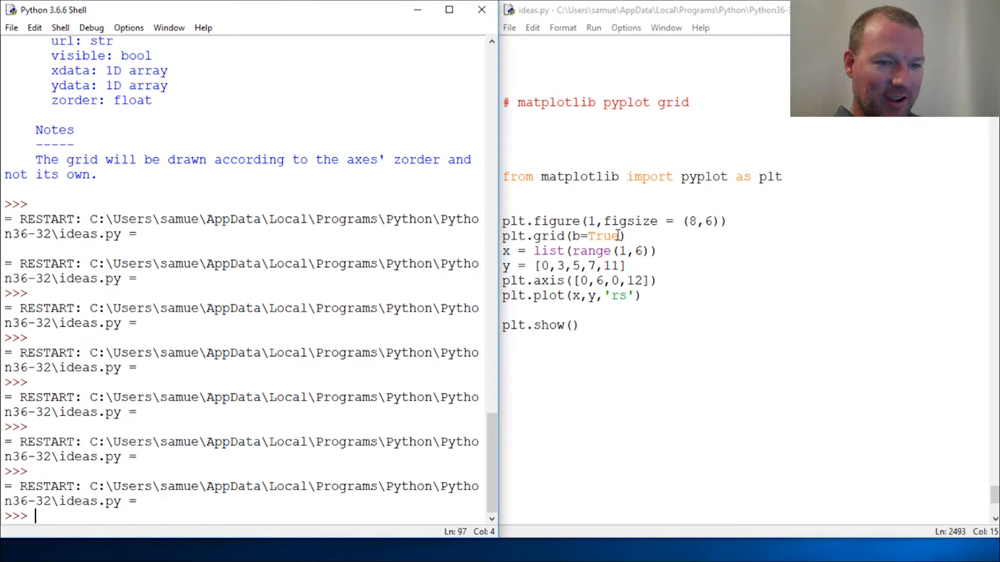
key(Backspace)
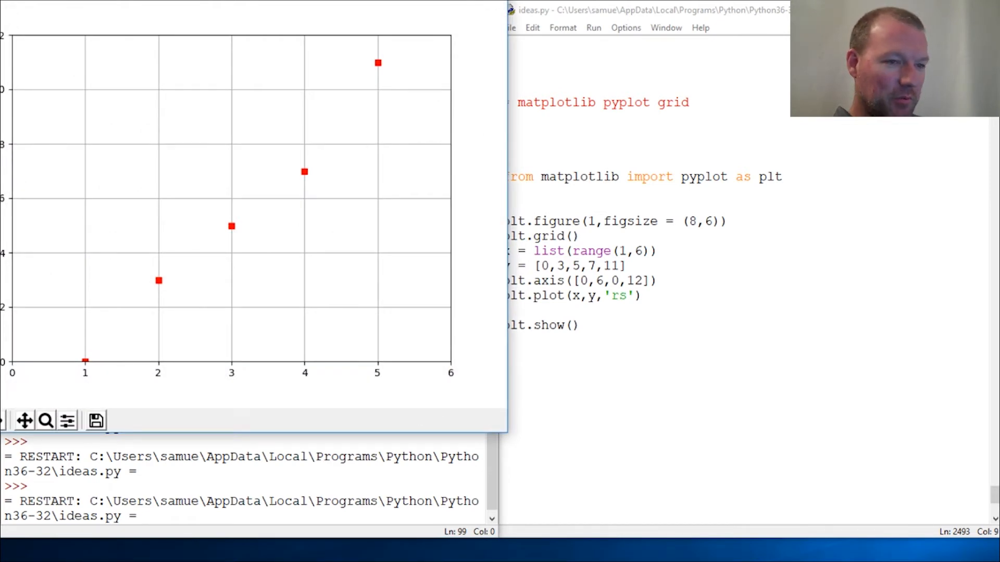
click(481, 9)
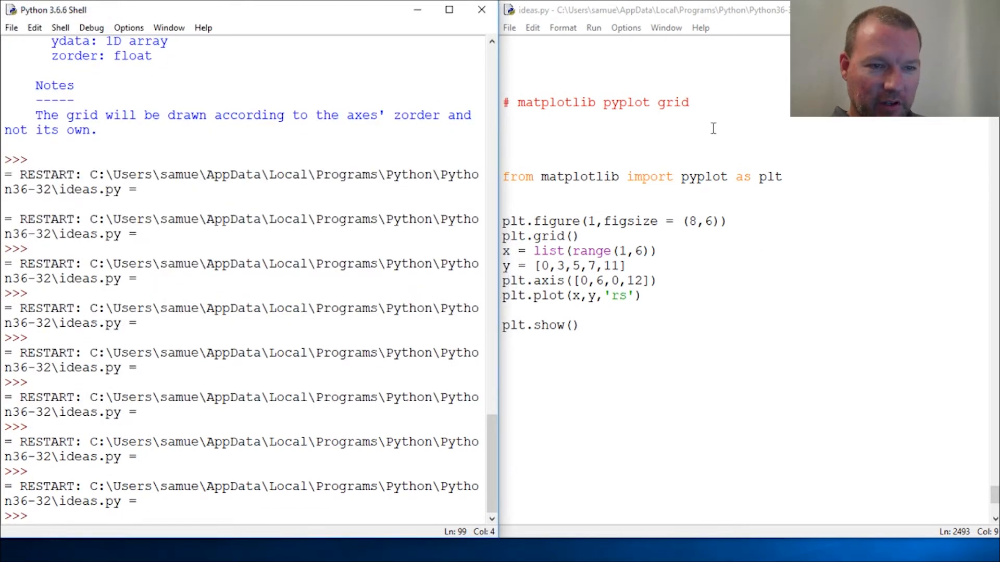
double_click(672, 103)
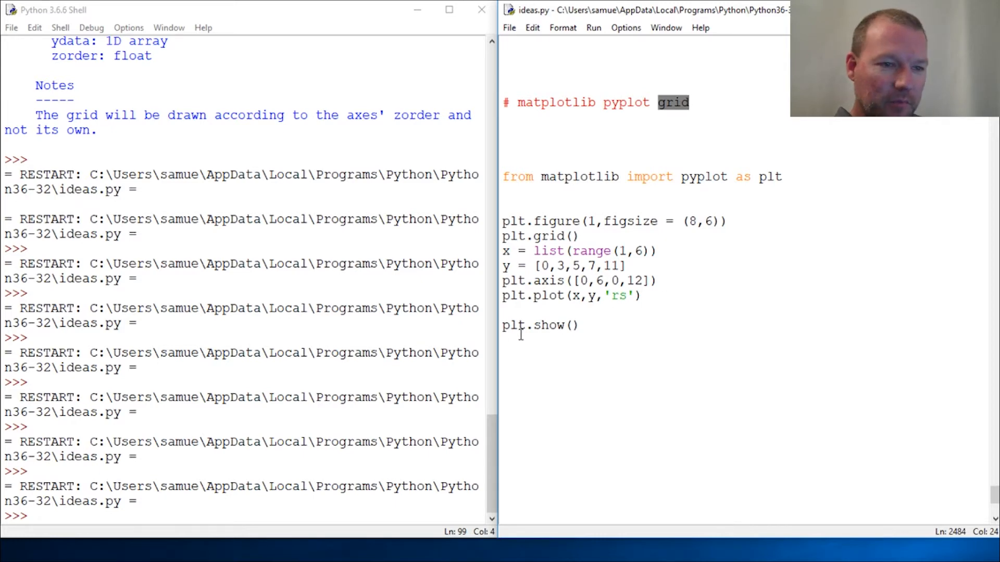
mouse_move(660, 348)
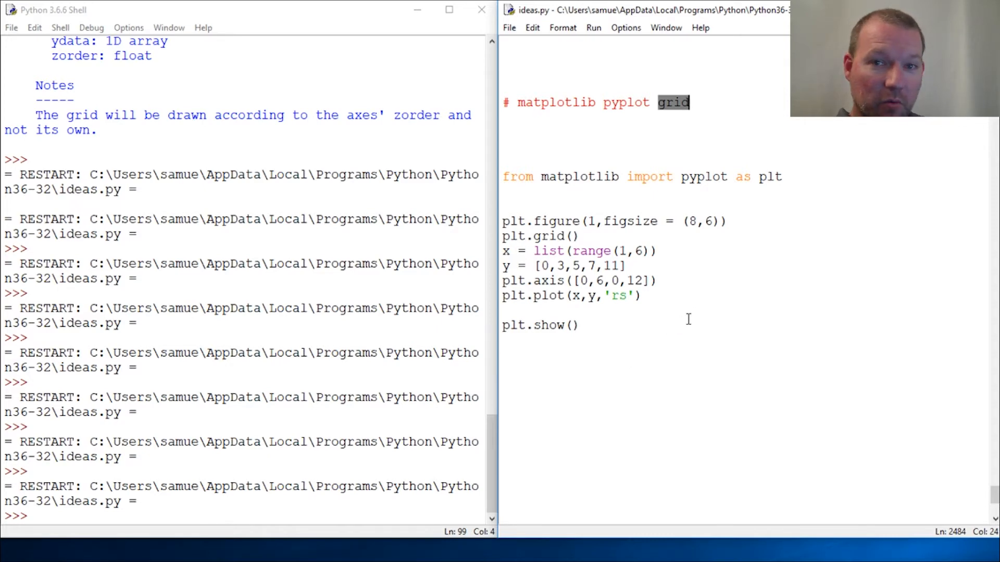
mouse_move(773, 282)
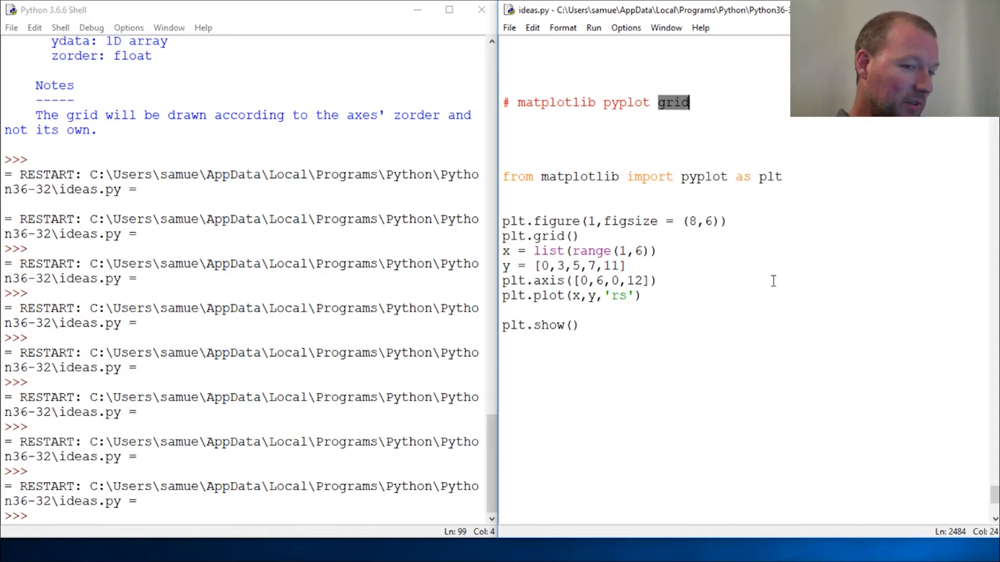